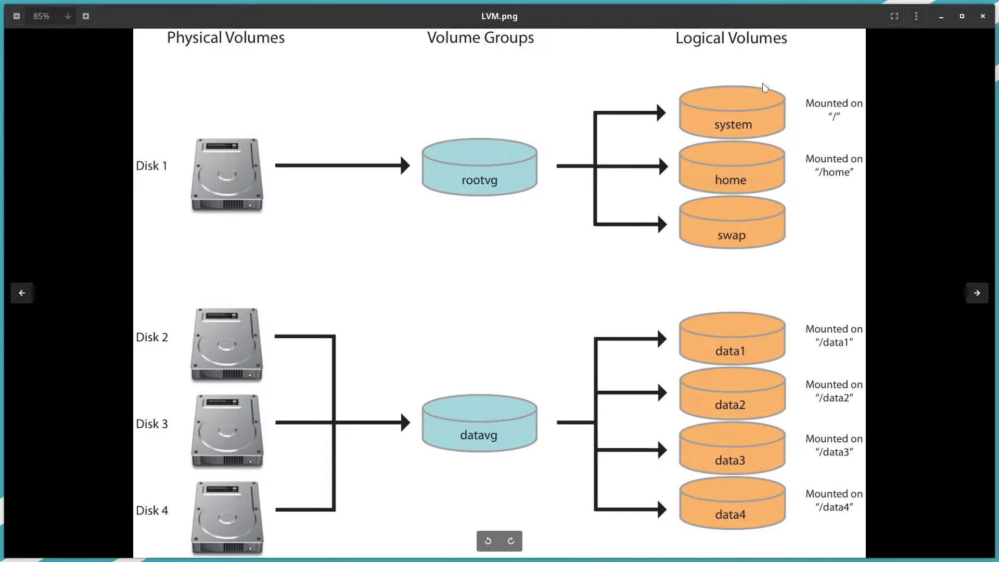
mouse_move(358, 94)
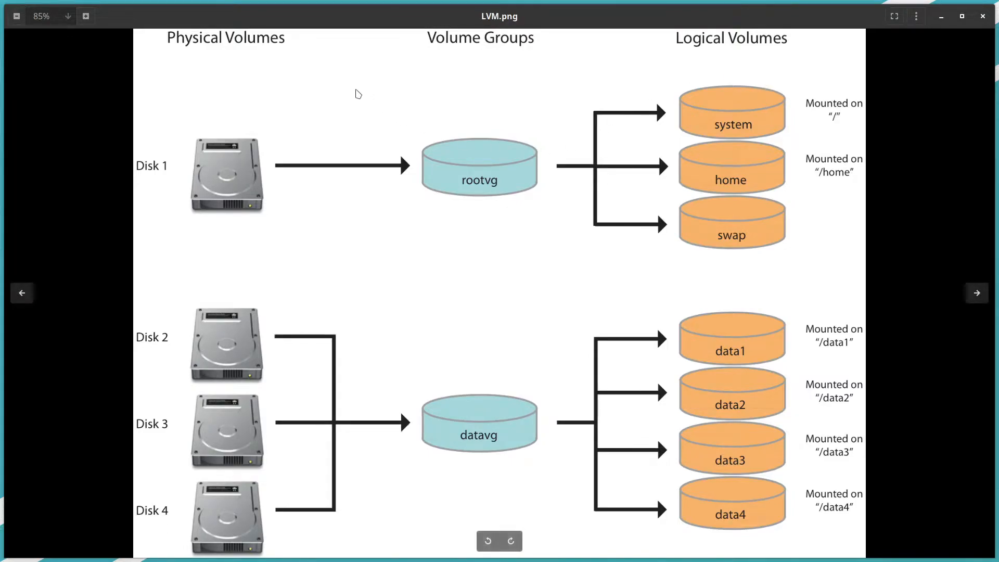
mouse_move(205, 52)
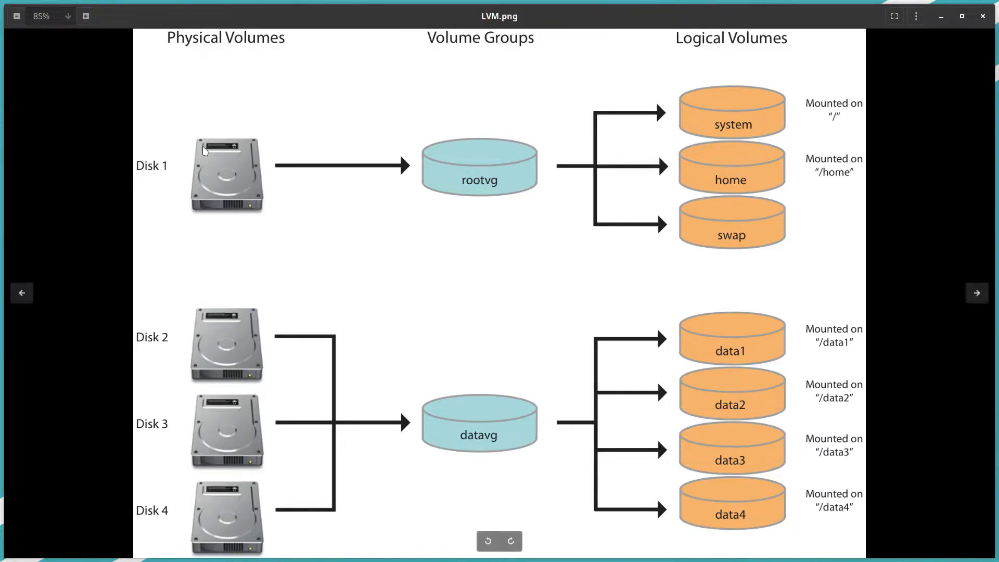
mouse_move(258, 205)
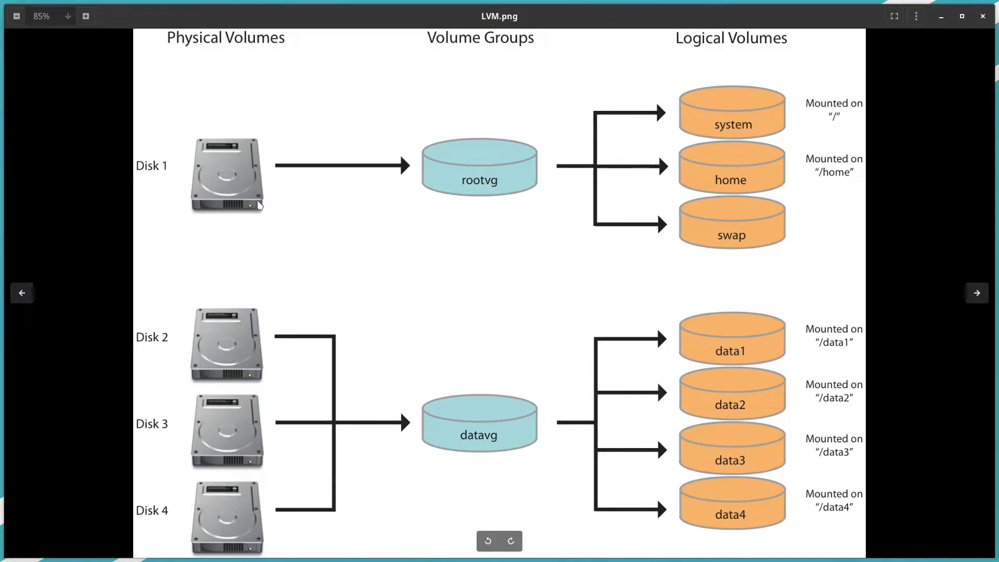
mouse_move(228, 156)
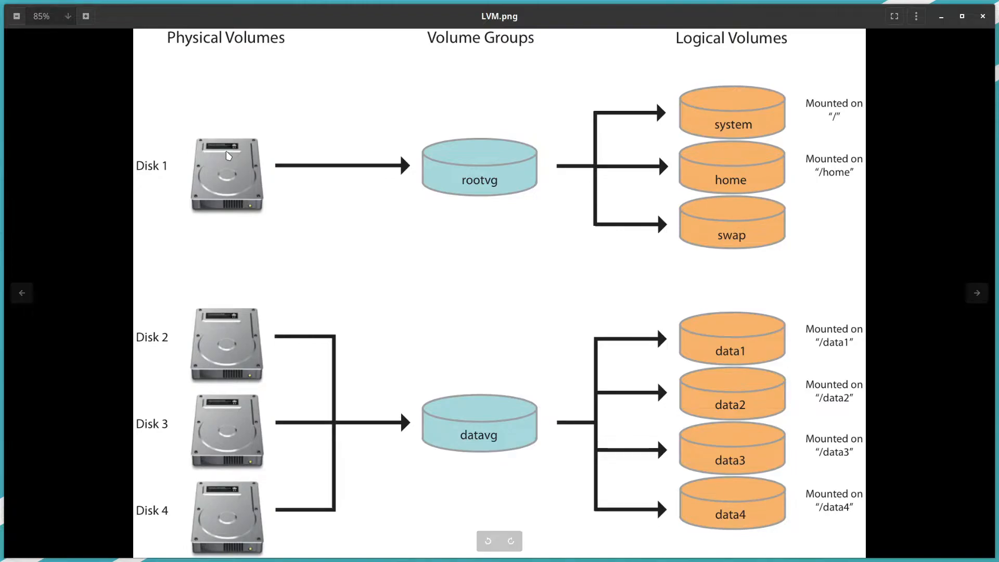
mouse_move(181, 177)
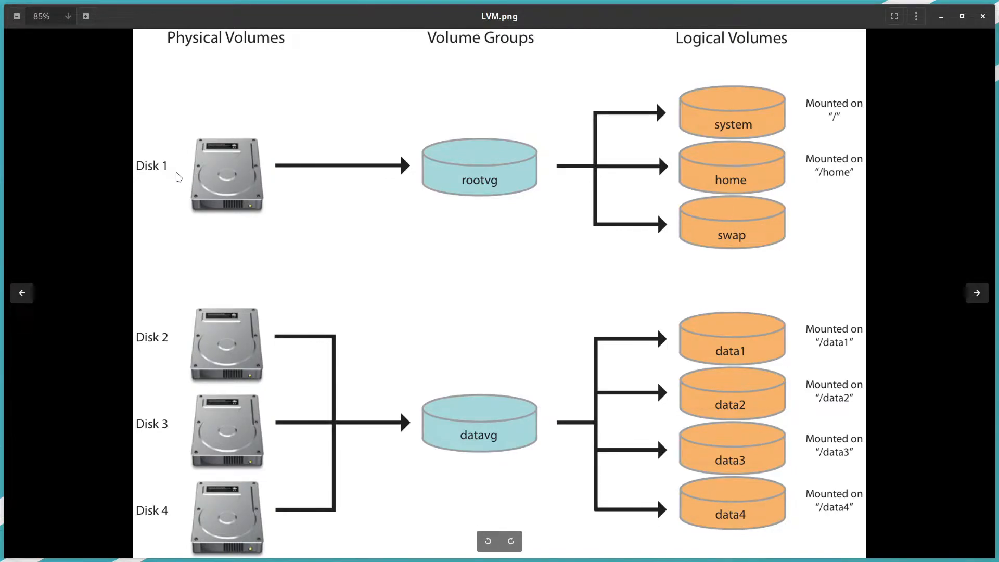
mouse_move(220, 183)
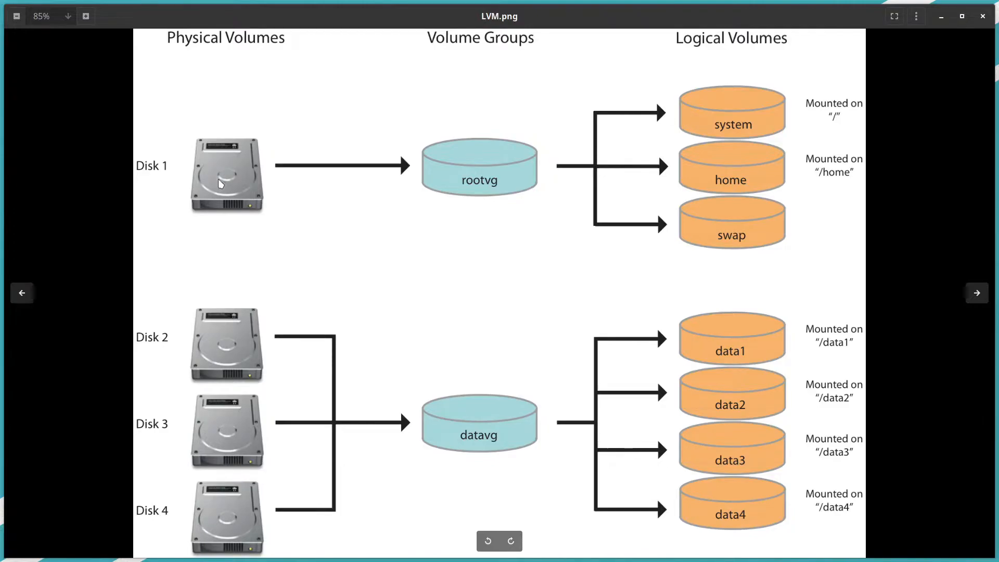
mouse_move(210, 66)
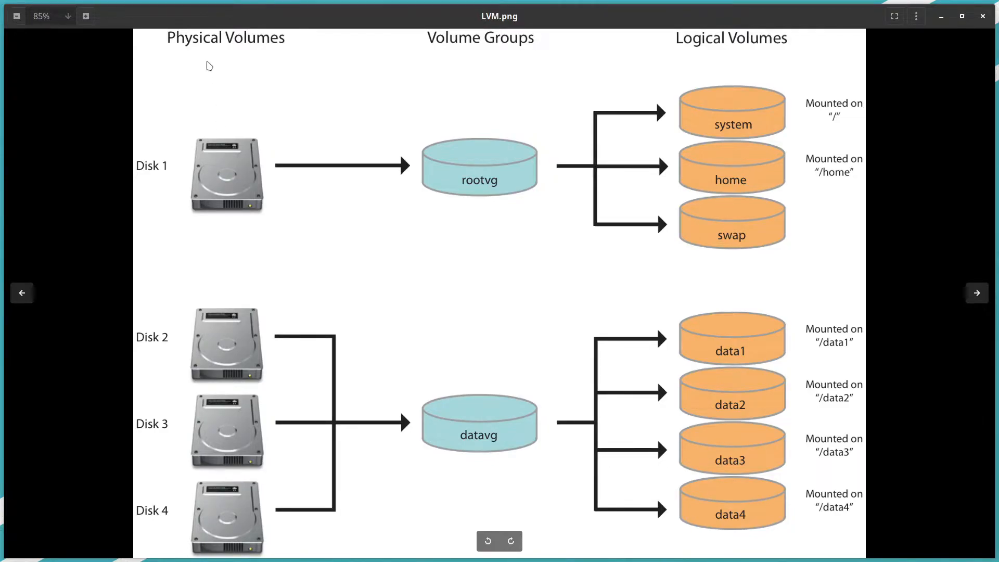
mouse_move(255, 101)
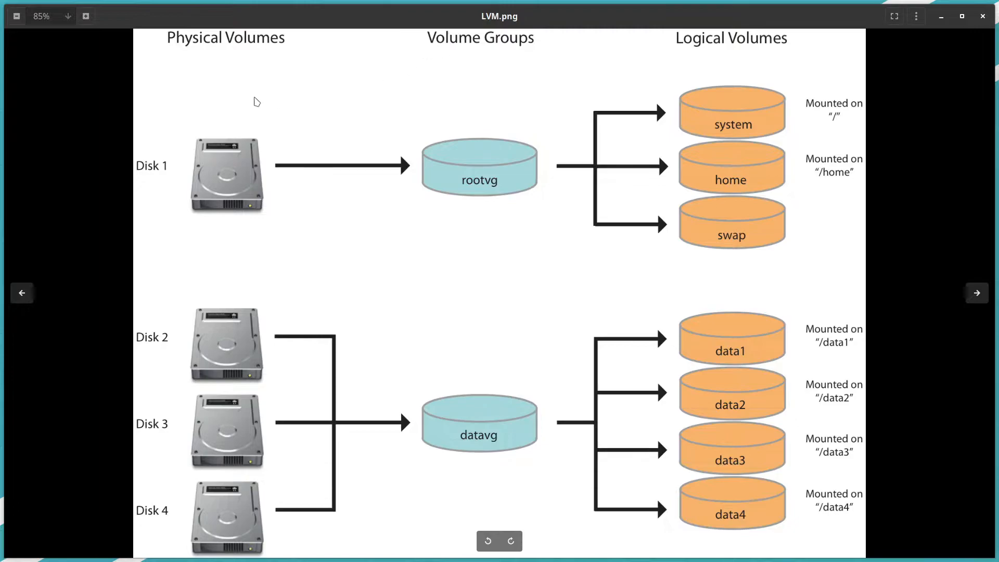
mouse_move(259, 162)
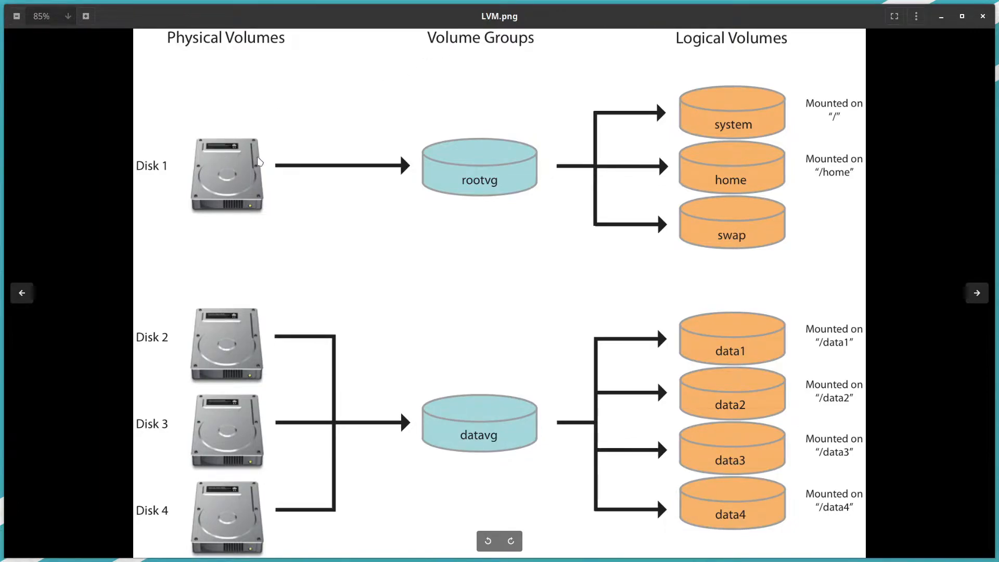
mouse_move(224, 165)
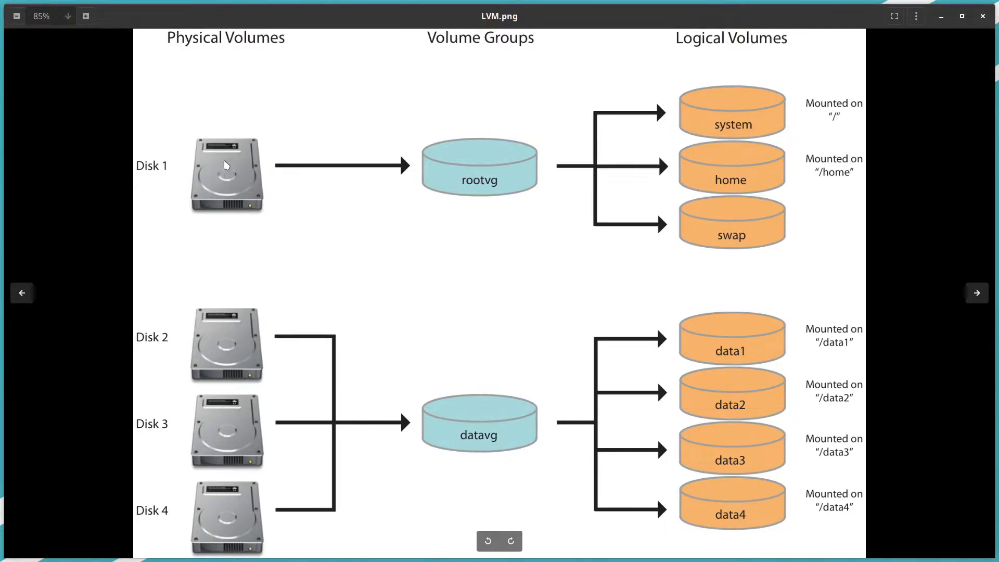
mouse_move(382, 165)
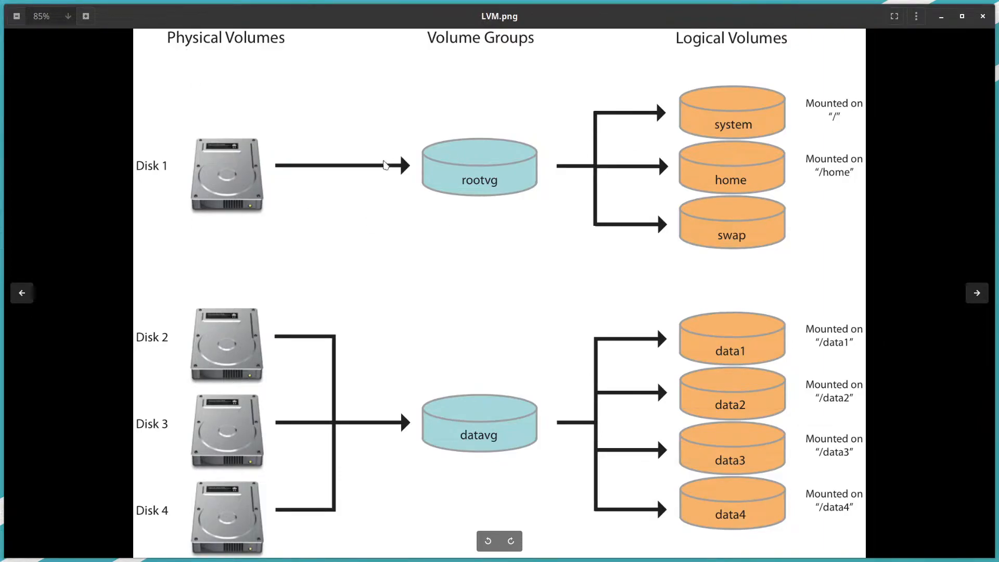
mouse_move(479, 166)
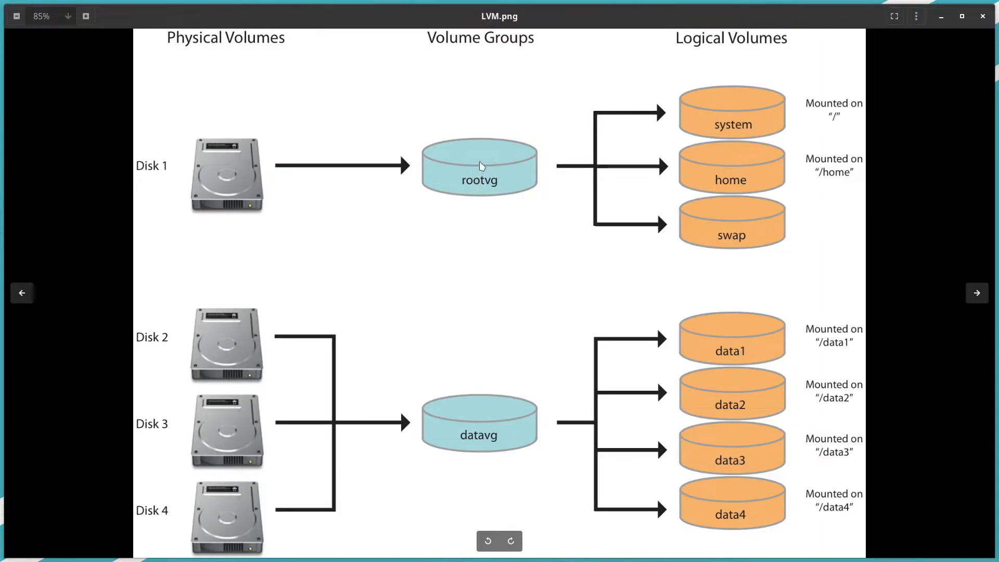
mouse_move(188, 179)
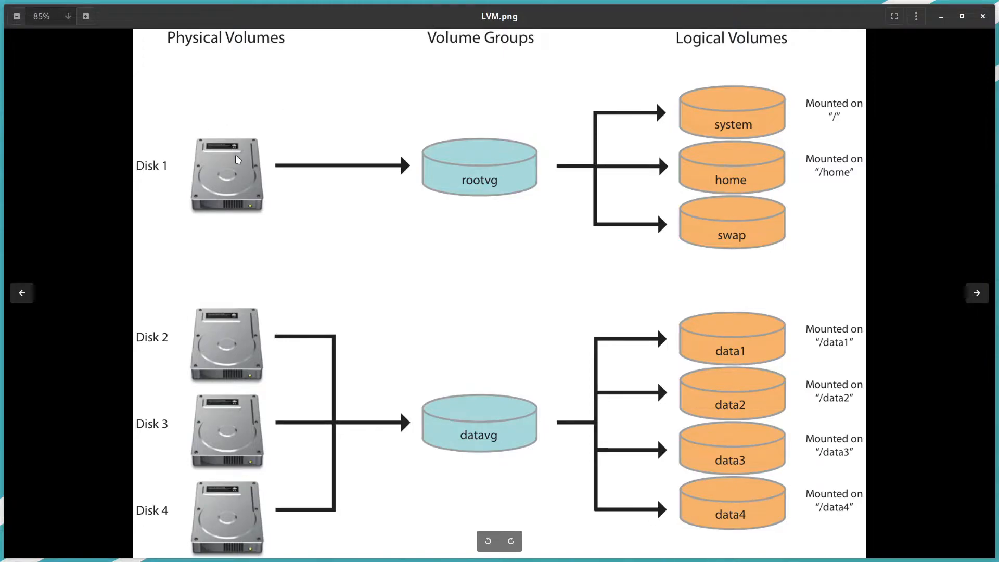
mouse_move(382, 231)
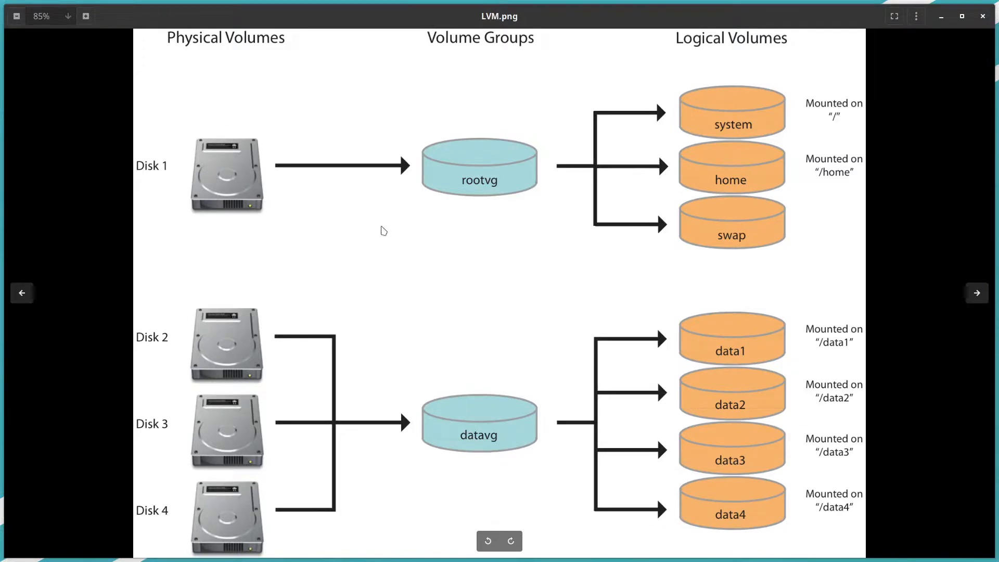
mouse_move(169, 186)
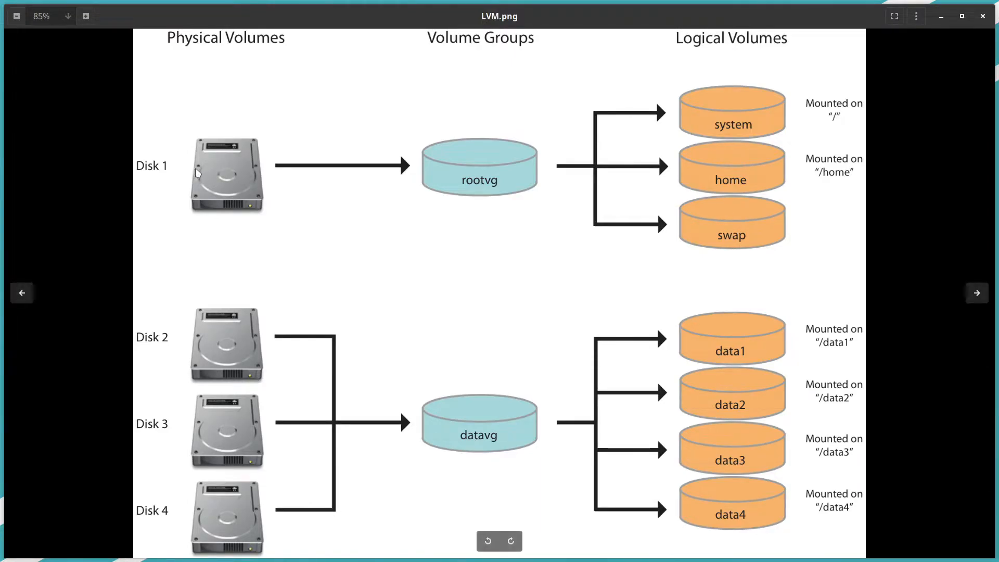
mouse_move(258, 173)
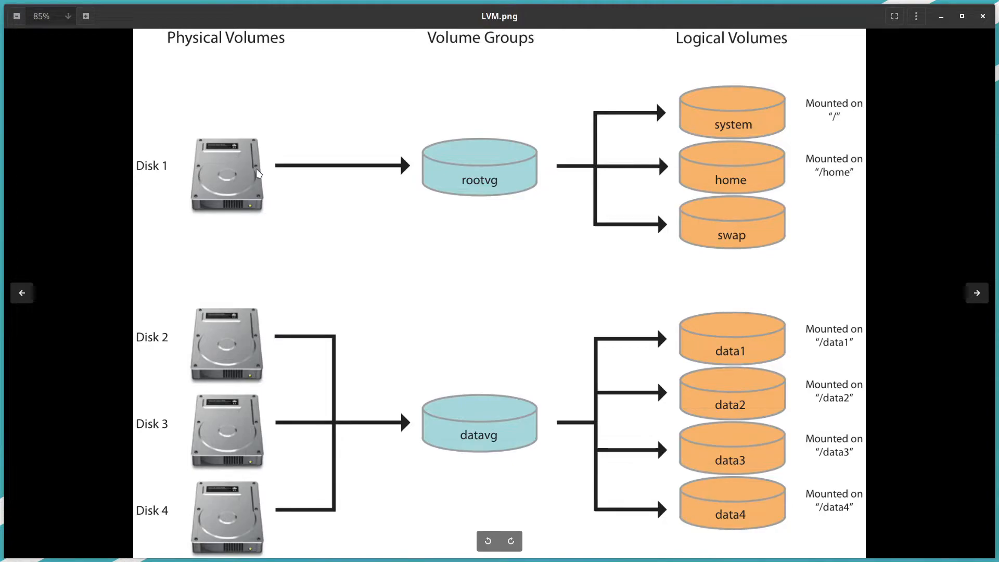
mouse_move(260, 190)
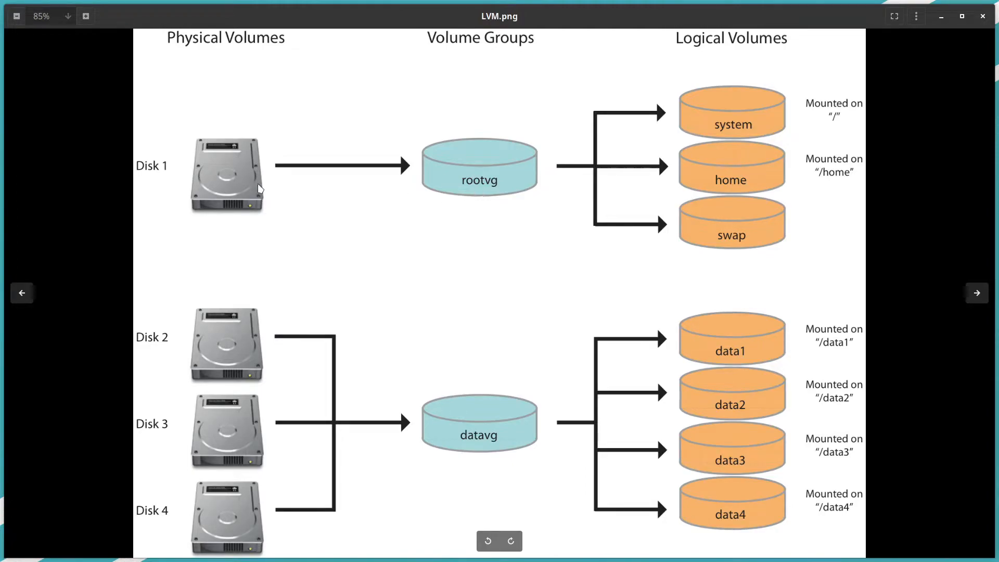
mouse_move(489, 457)
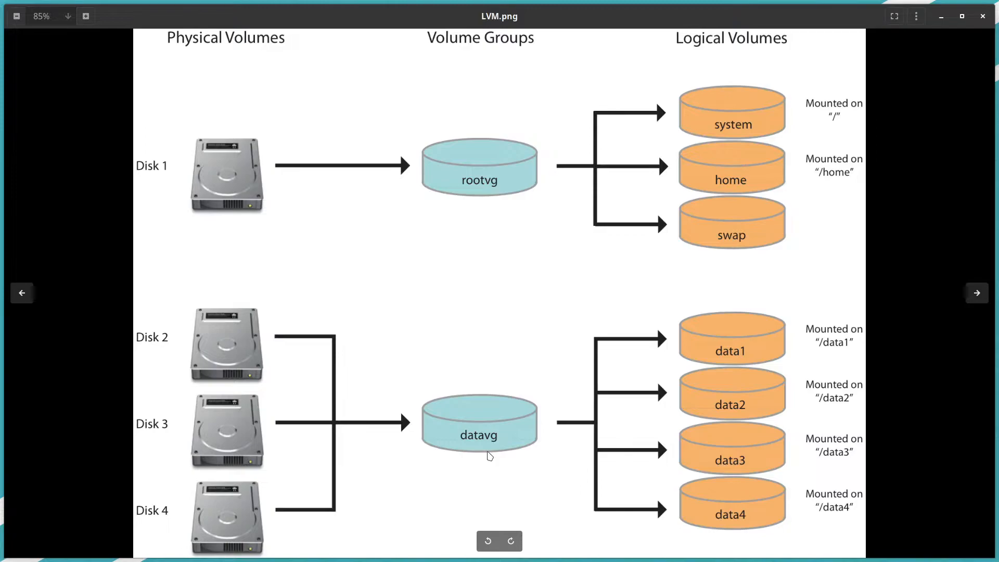
mouse_move(251, 219)
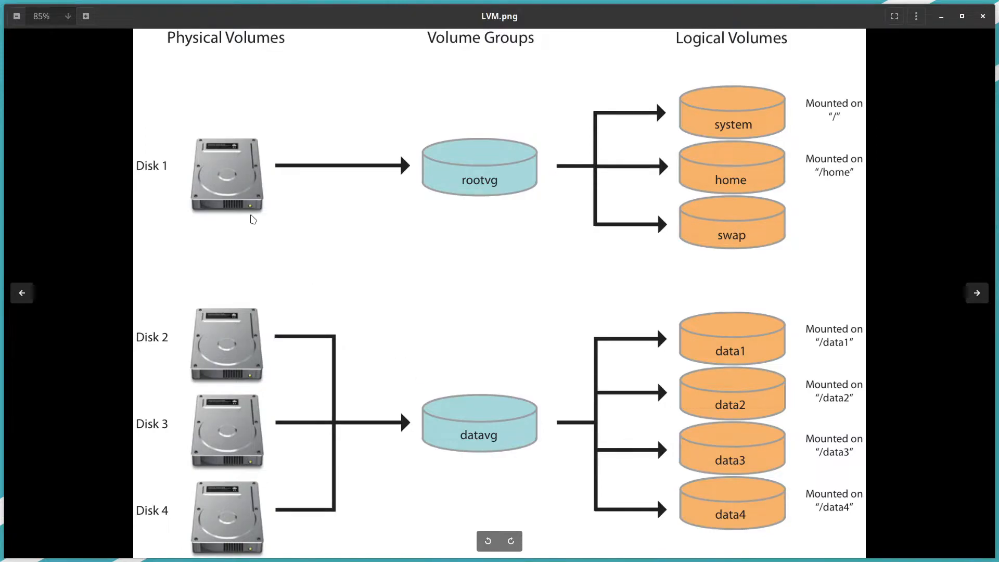
mouse_move(256, 184)
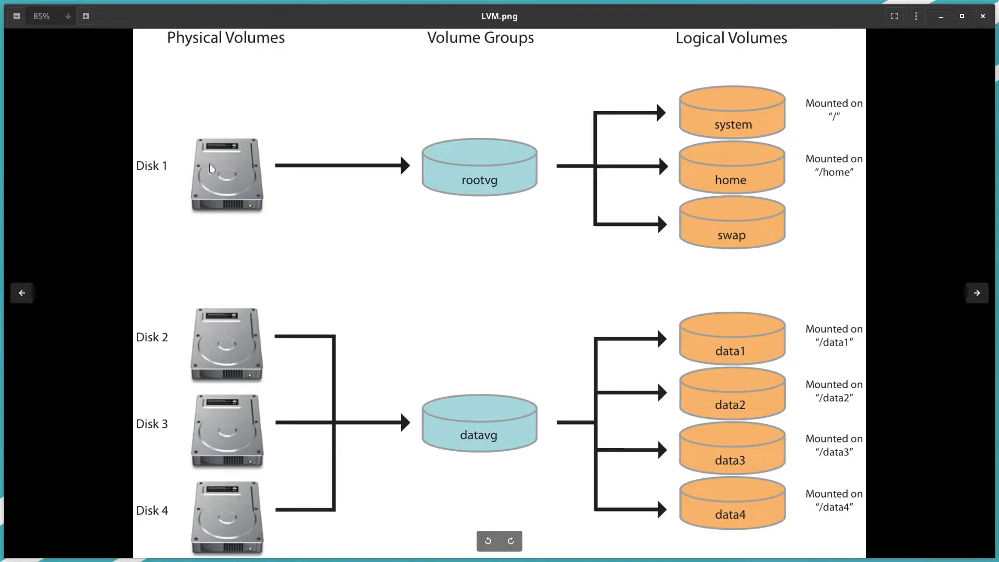
mouse_move(227, 189)
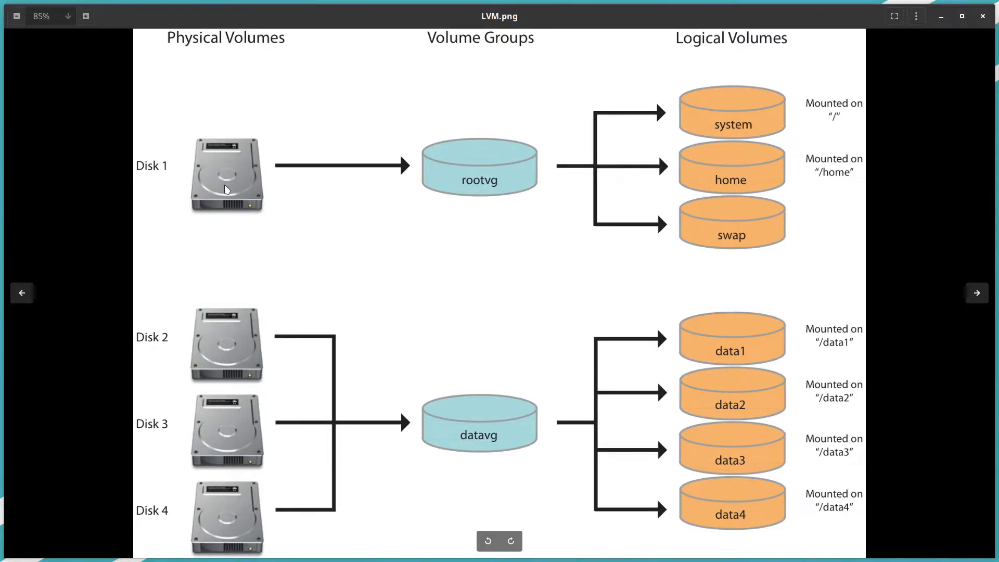
mouse_move(480, 174)
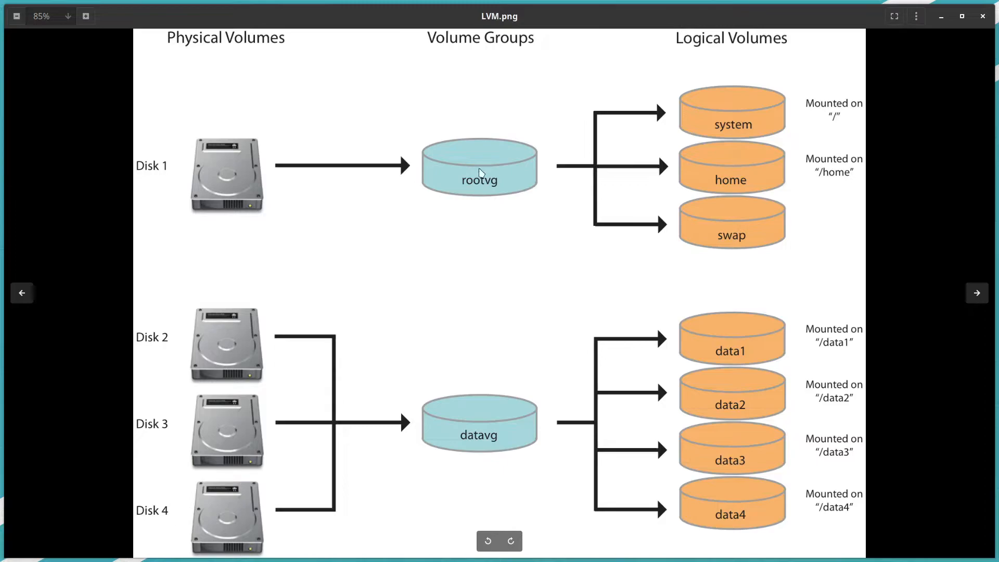
mouse_move(229, 162)
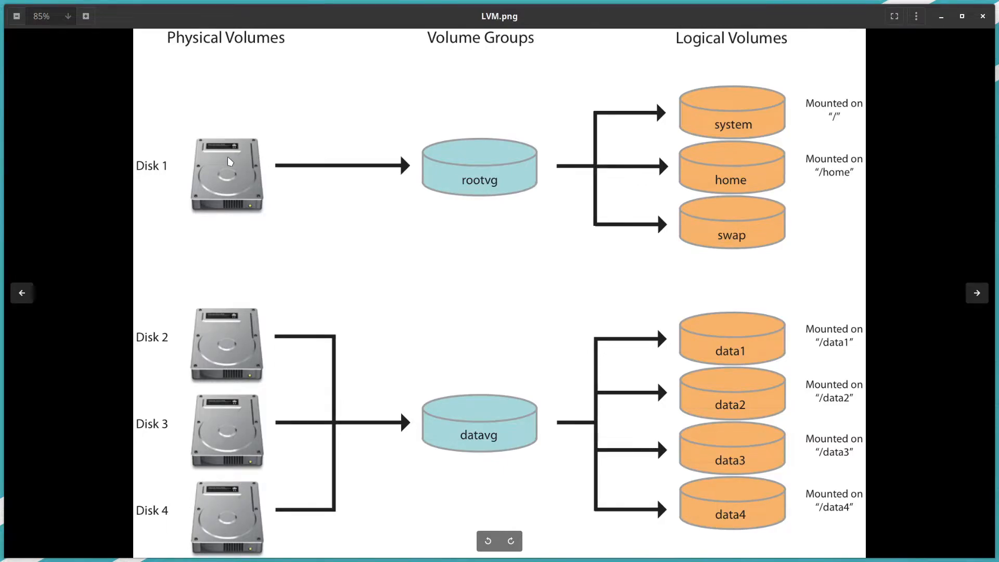
mouse_move(513, 64)
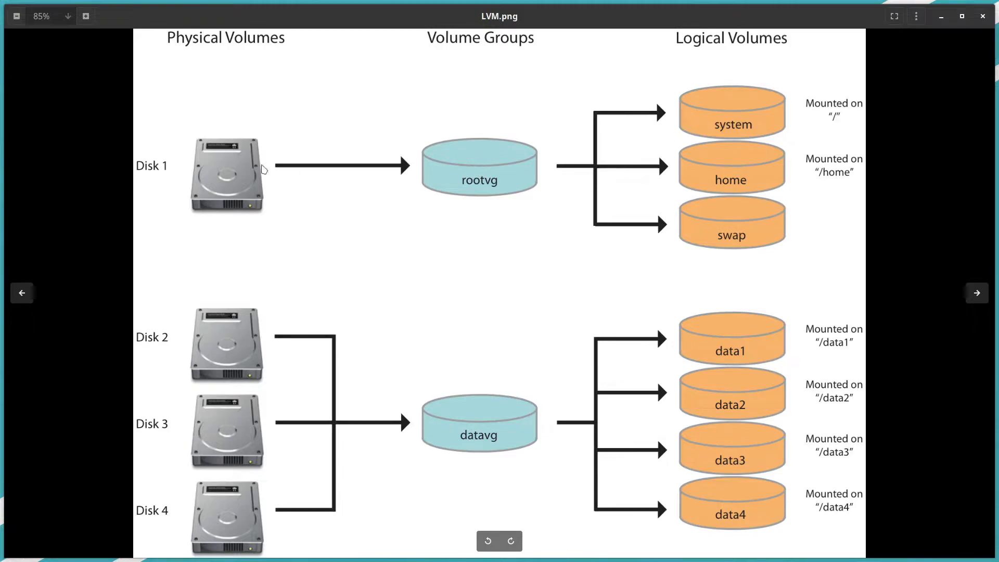
mouse_move(223, 422)
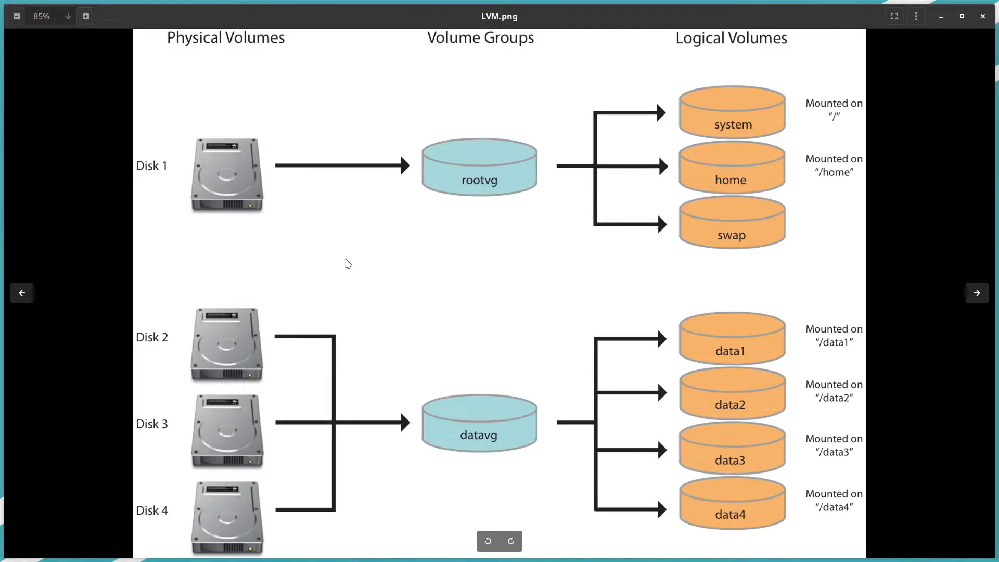
mouse_move(415, 234)
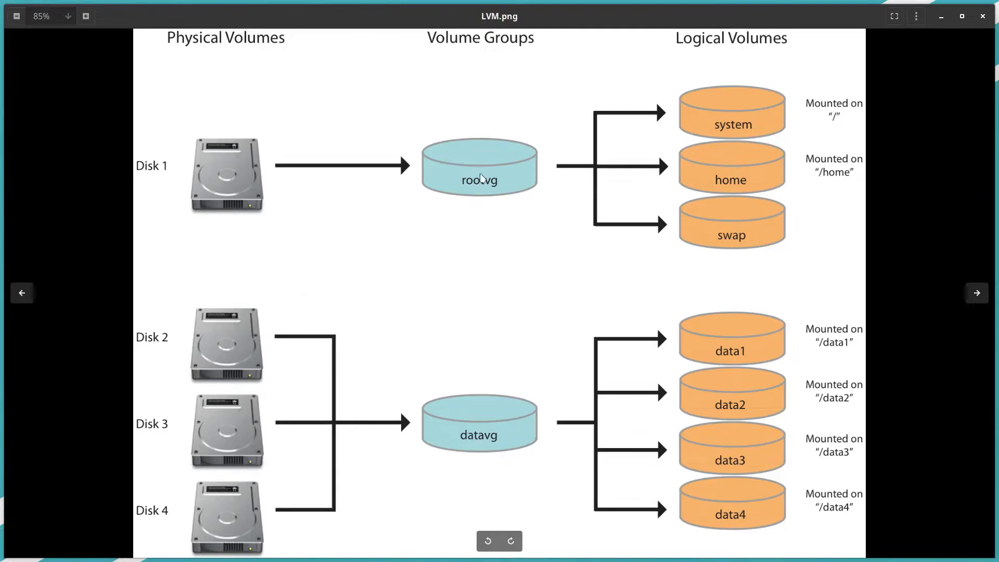
mouse_move(472, 181)
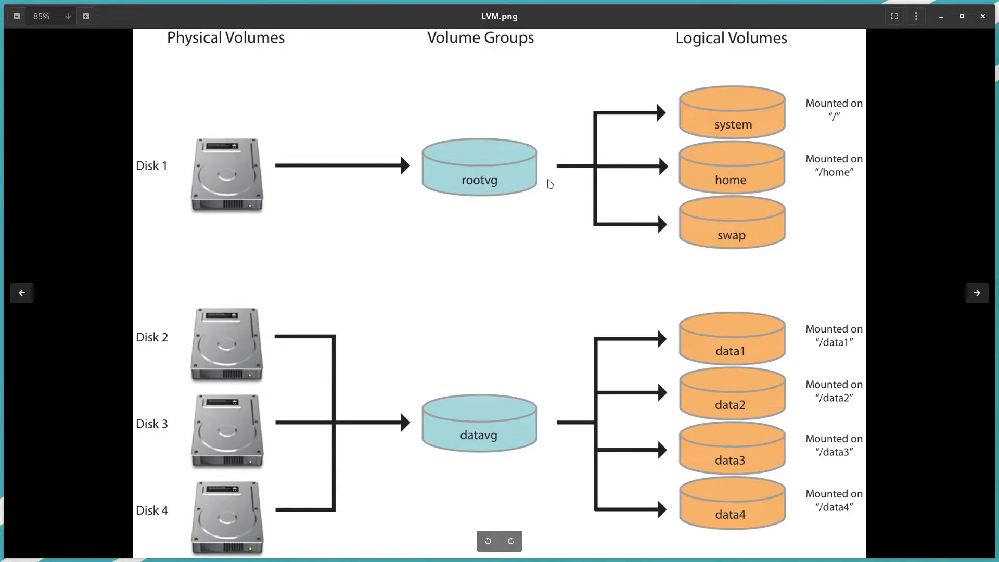
mouse_move(715, 65)
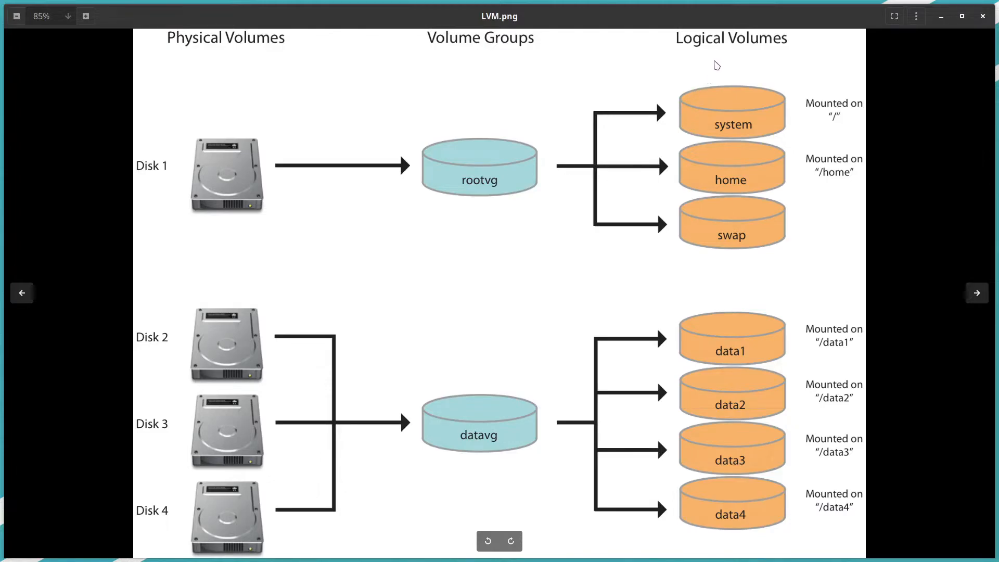
mouse_move(649, 141)
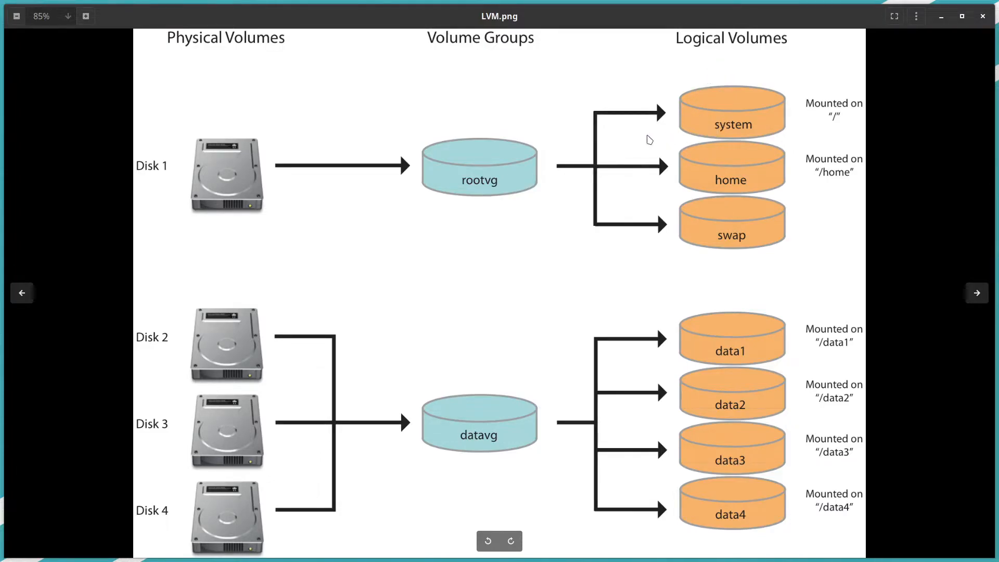
mouse_move(475, 190)
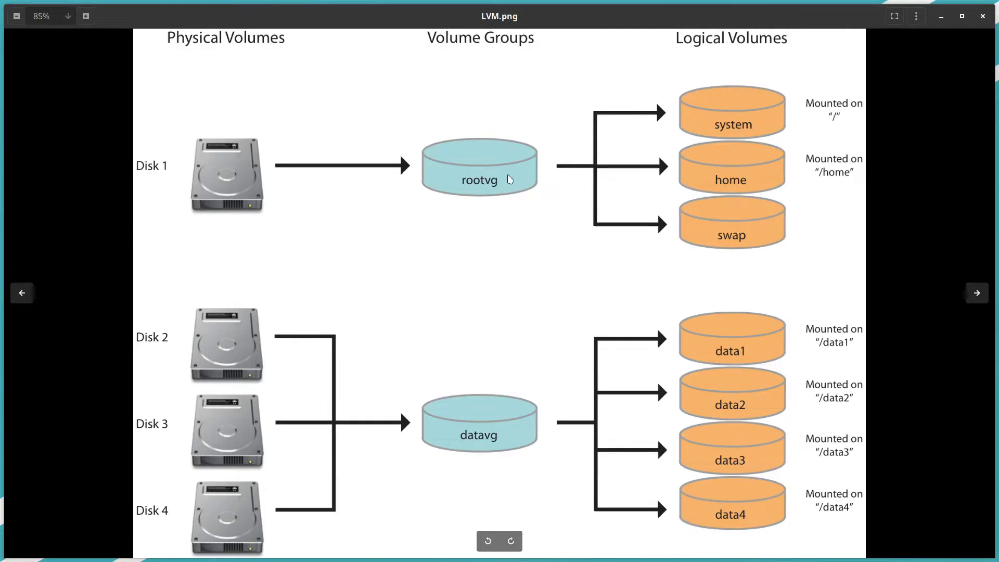
mouse_move(469, 180)
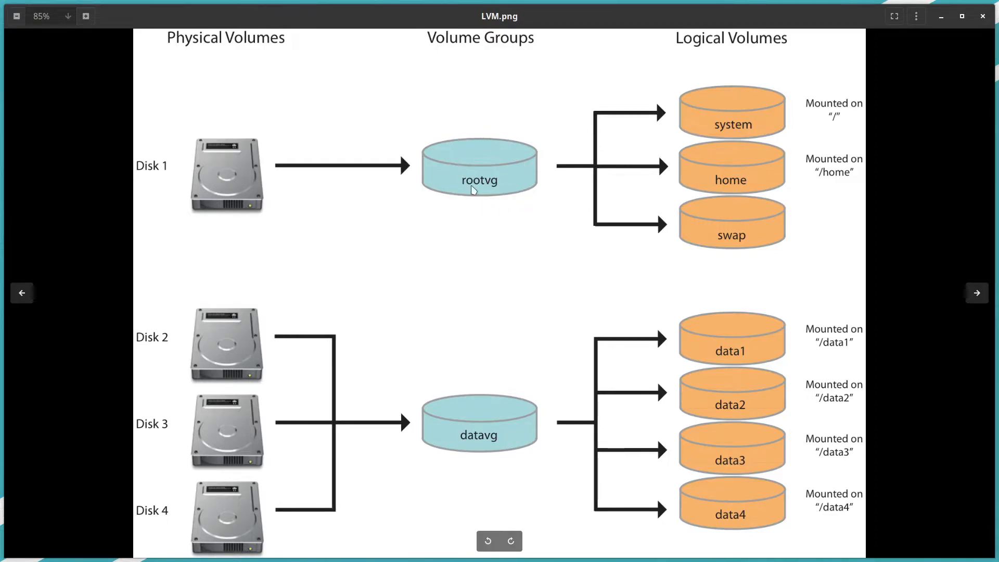
mouse_move(492, 171)
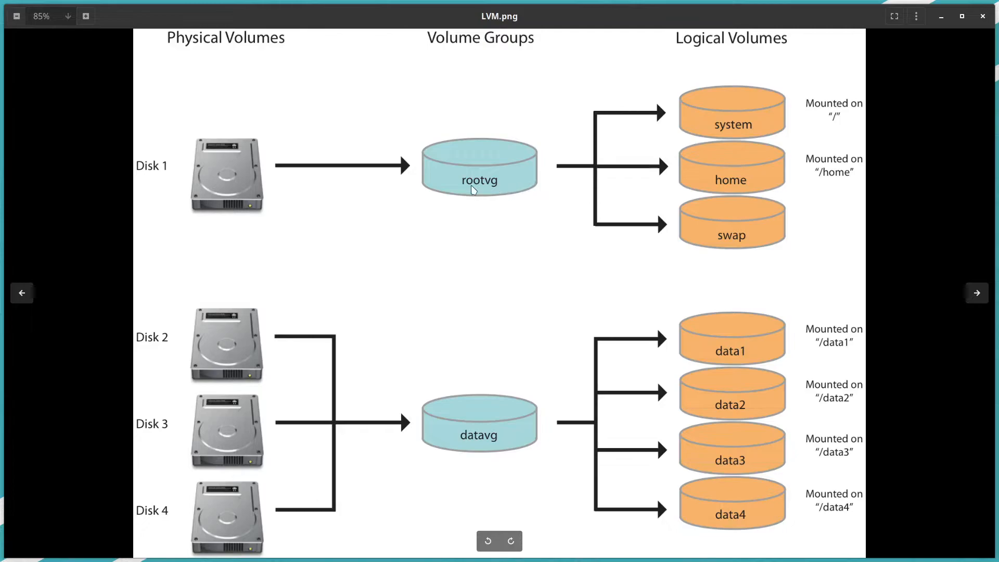
mouse_move(462, 145)
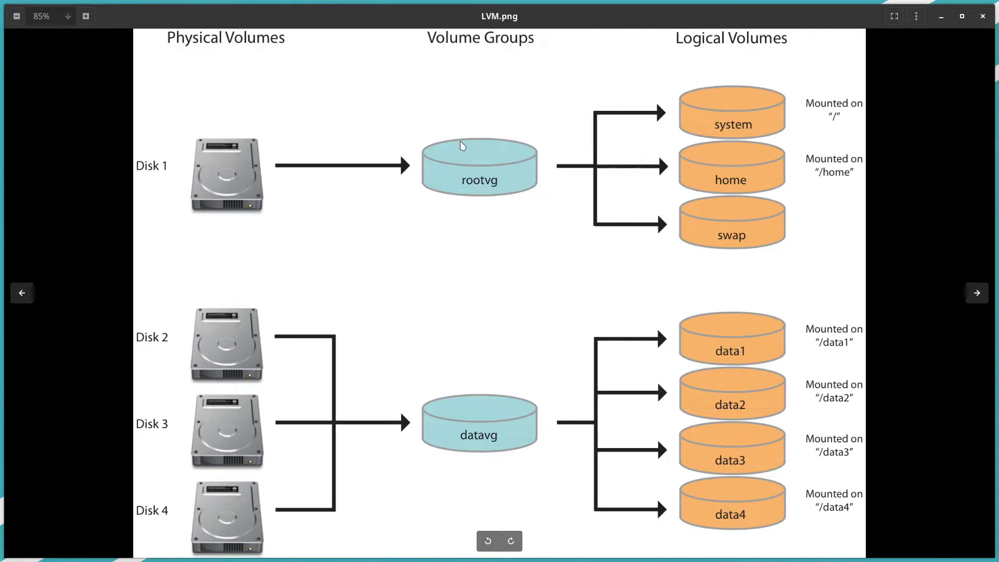
mouse_move(727, 136)
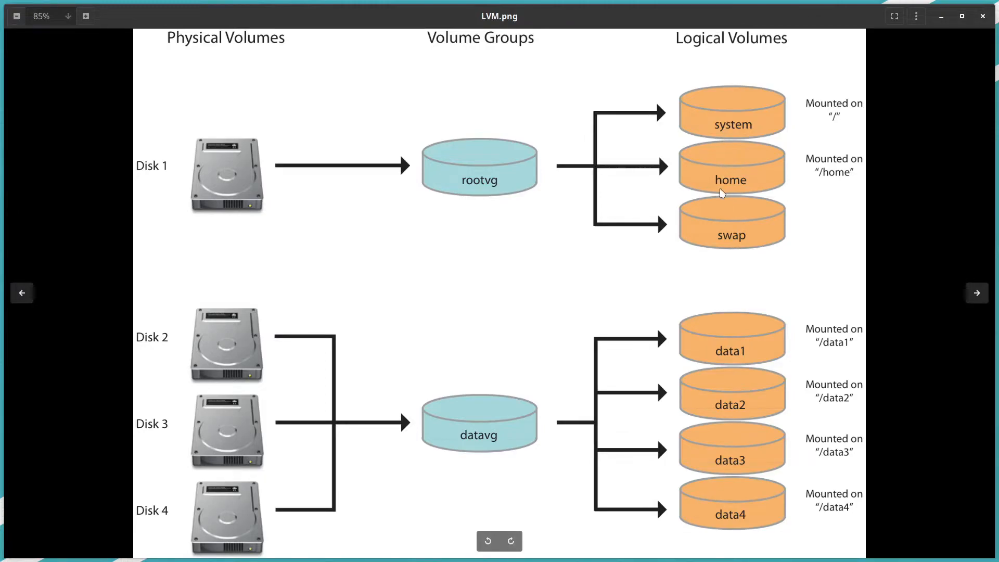
mouse_move(717, 222)
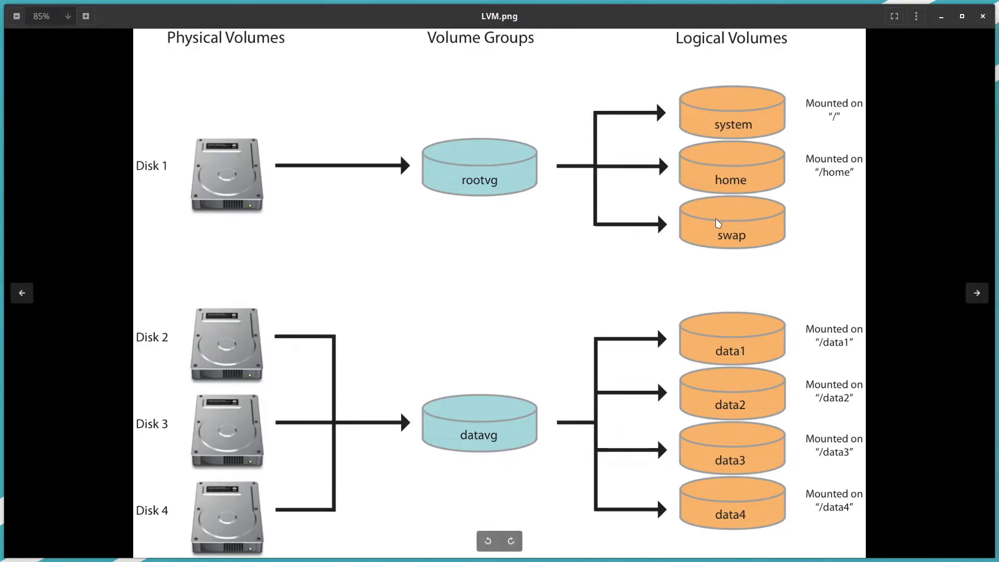
mouse_move(730, 139)
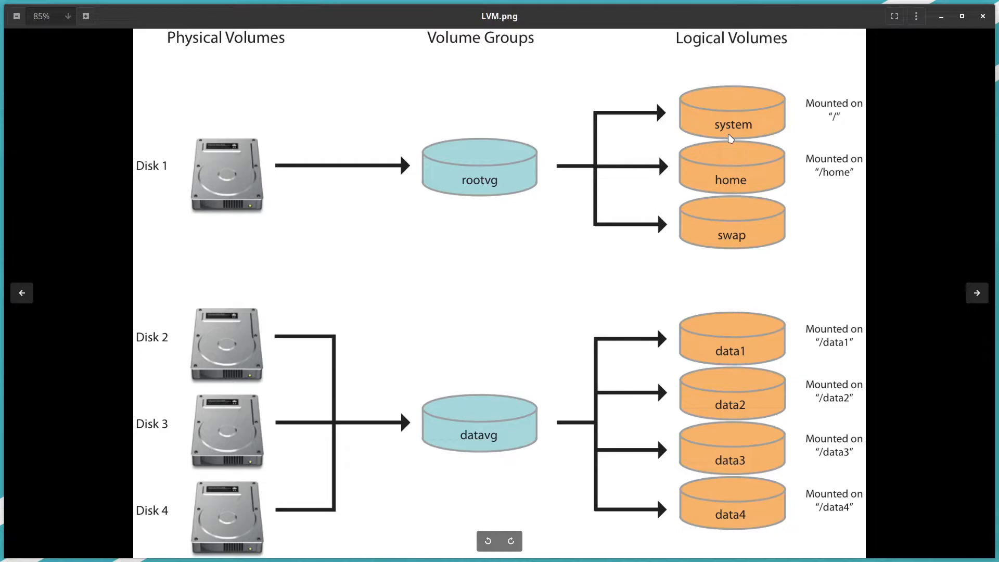
mouse_move(734, 141)
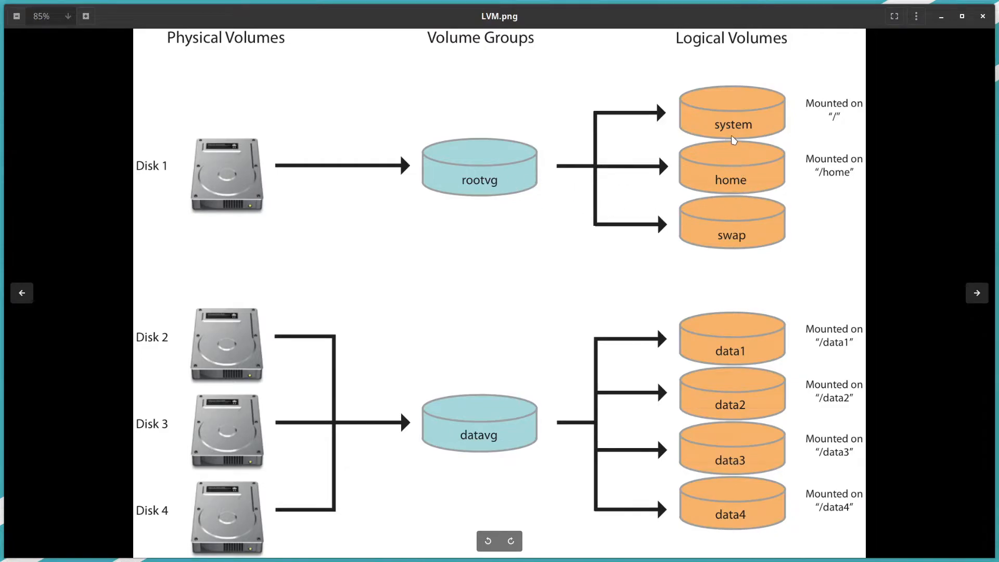
mouse_move(738, 196)
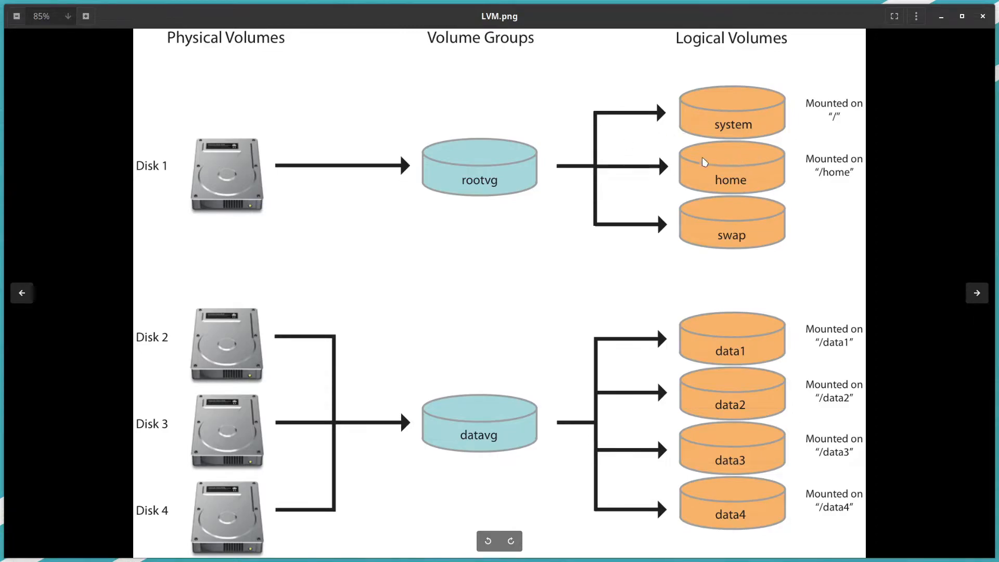
mouse_move(479, 136)
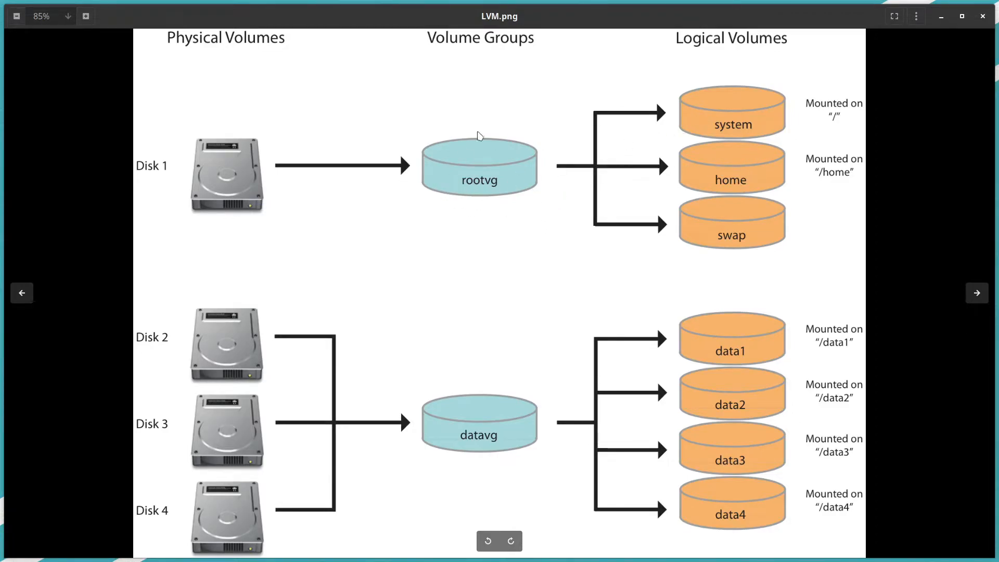
mouse_move(538, 189)
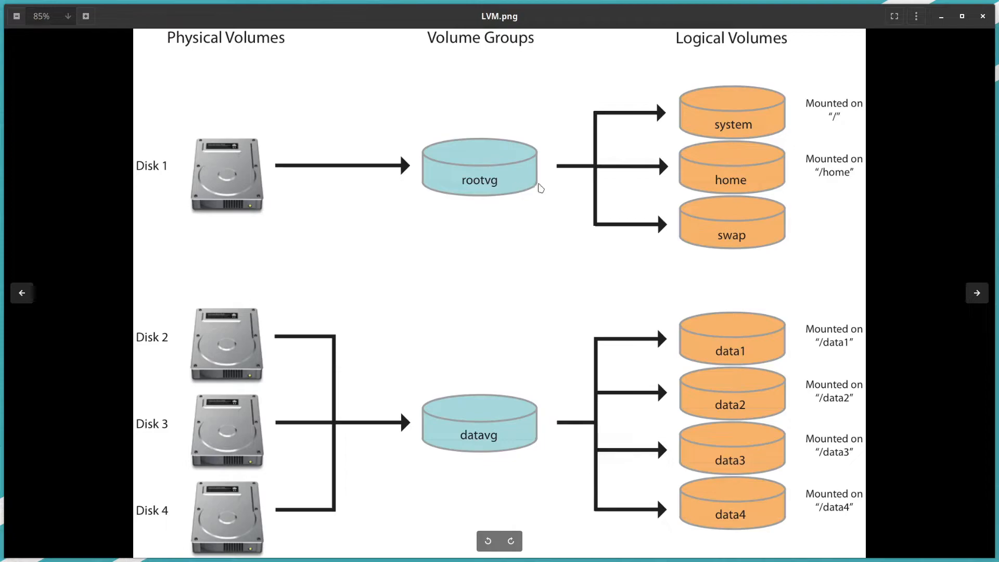
mouse_move(713, 175)
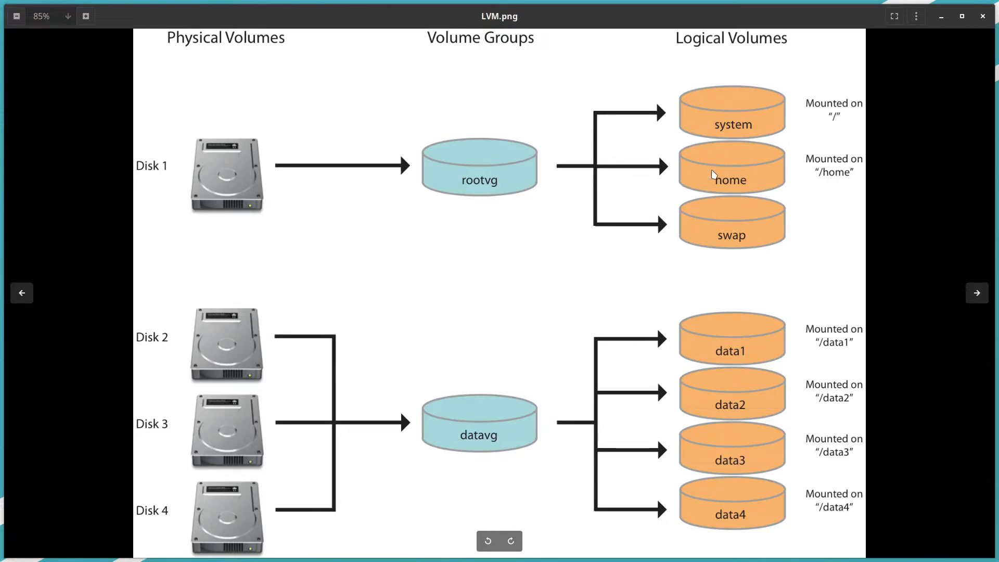
mouse_move(841, 117)
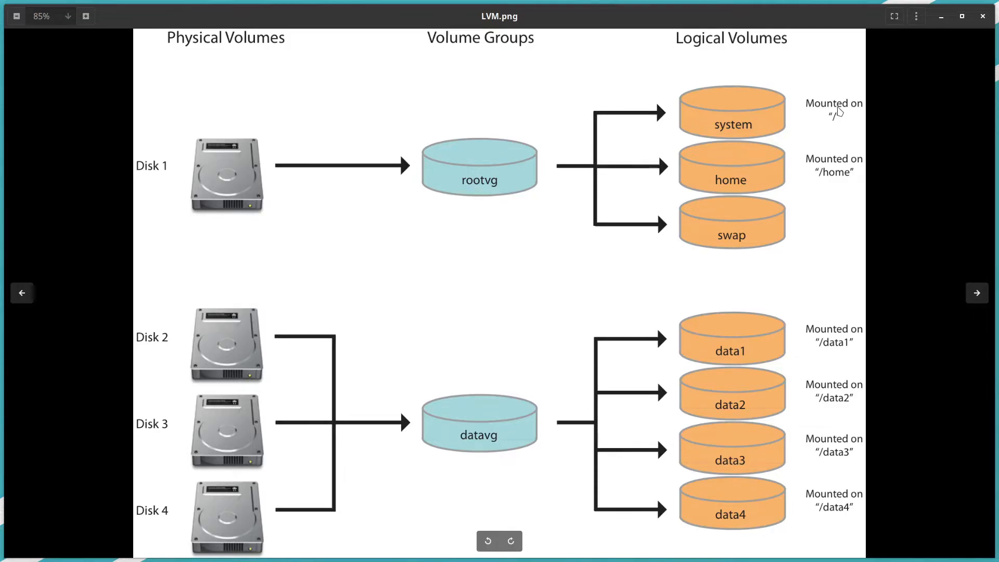
mouse_move(831, 118)
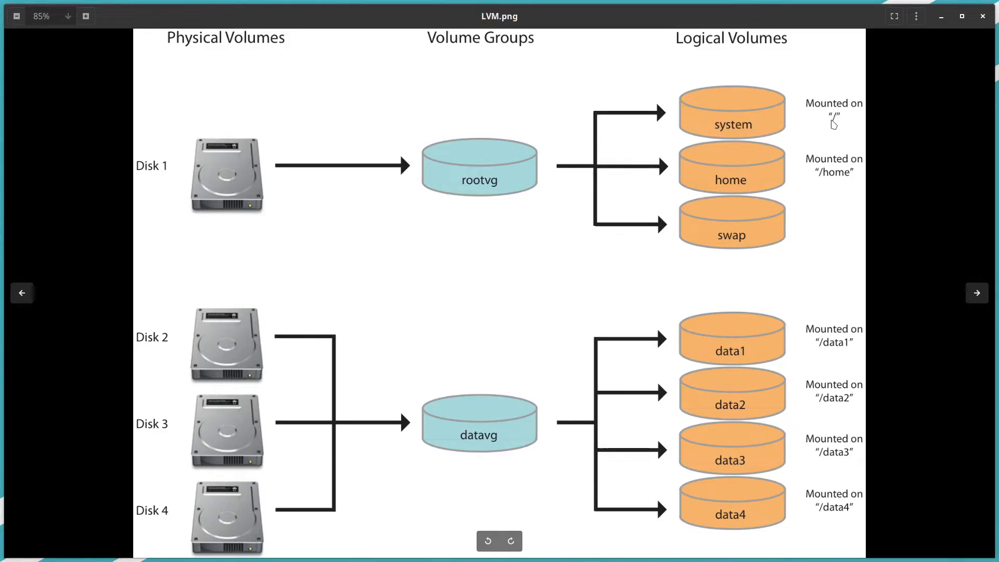
mouse_move(793, 175)
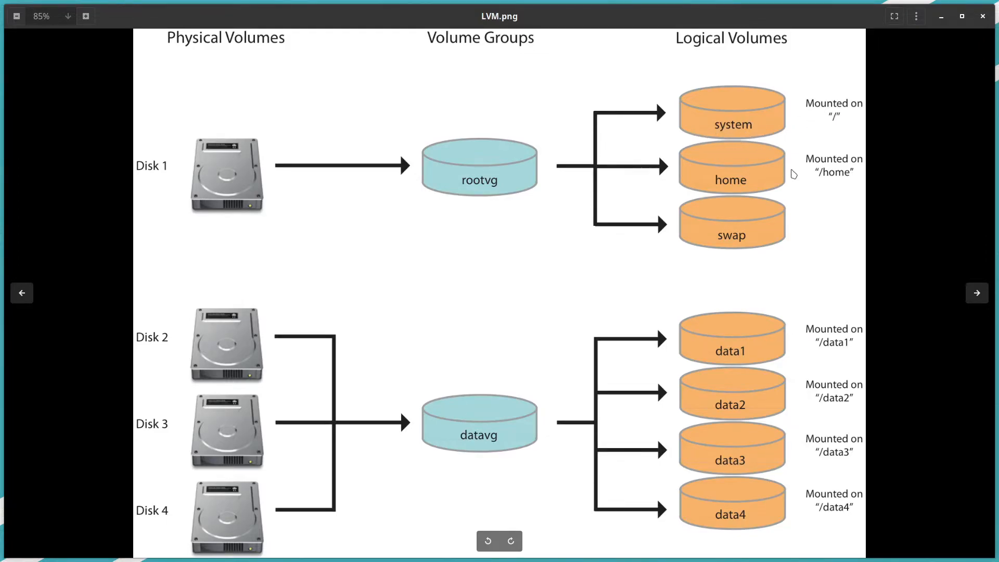
mouse_move(723, 183)
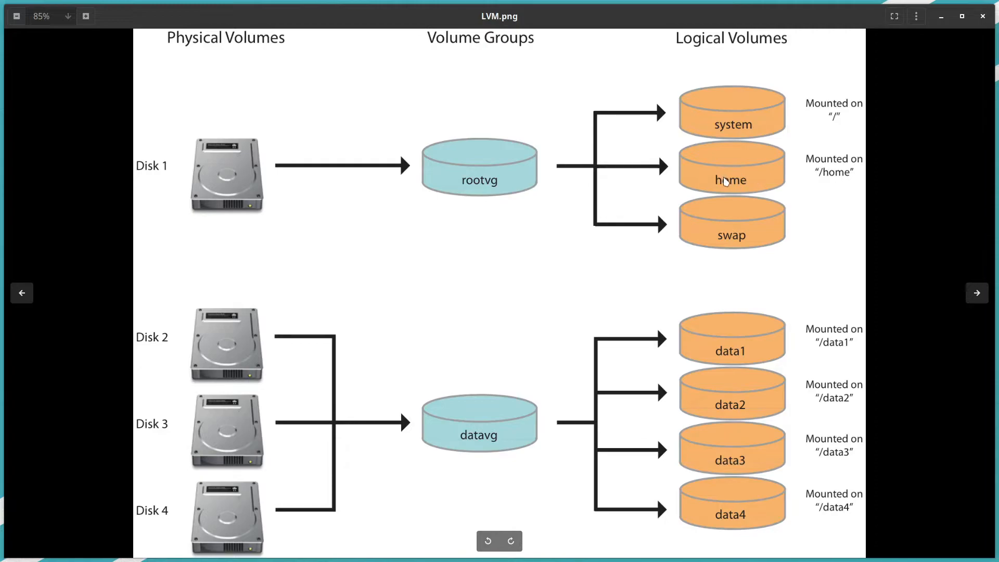
mouse_move(736, 124)
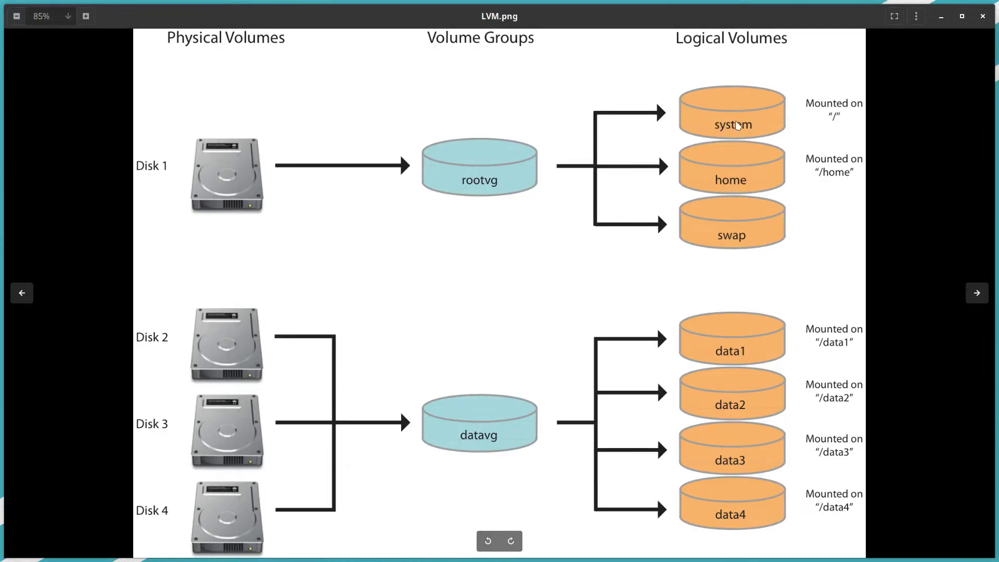
mouse_move(711, 133)
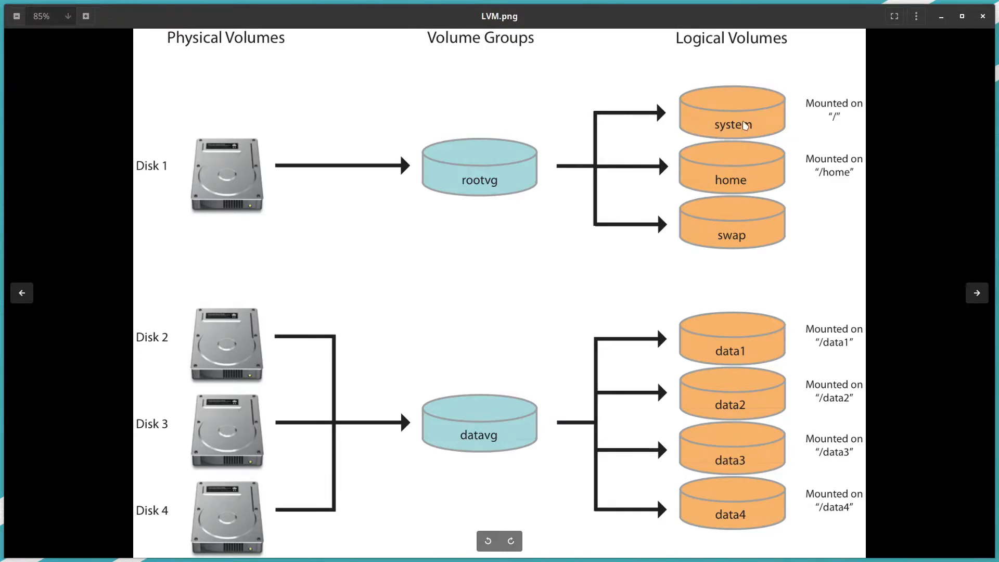
mouse_move(712, 136)
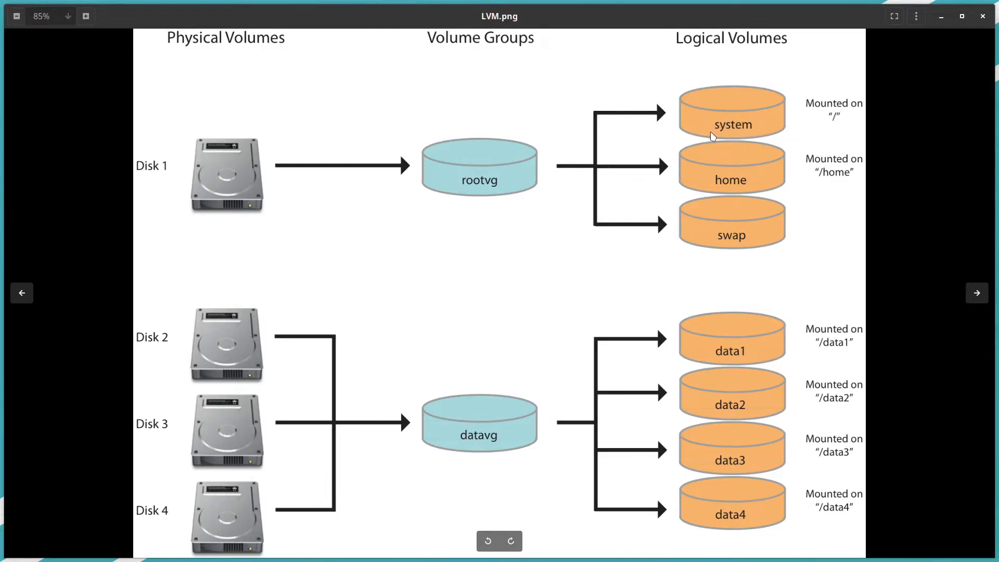
mouse_move(727, 152)
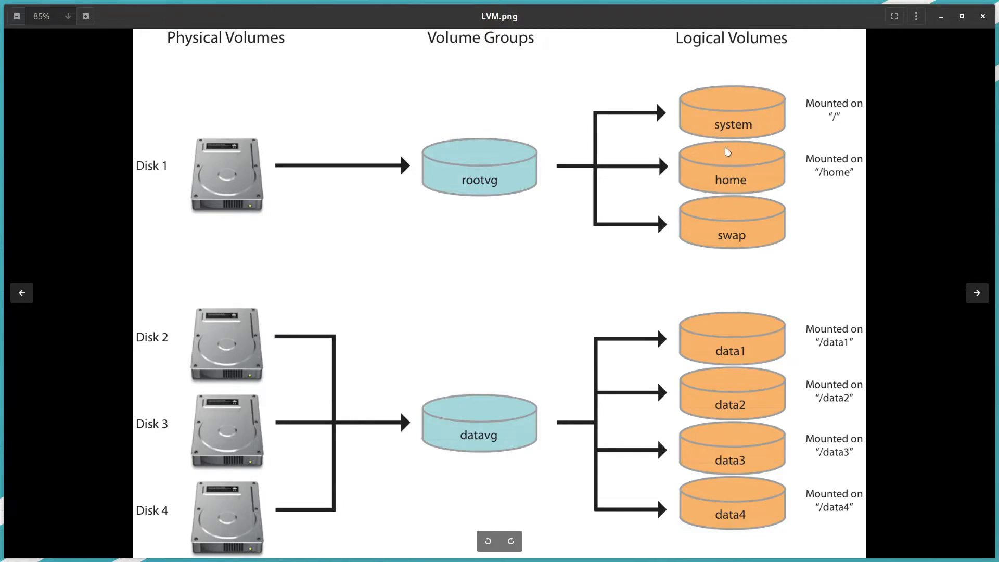
mouse_move(736, 129)
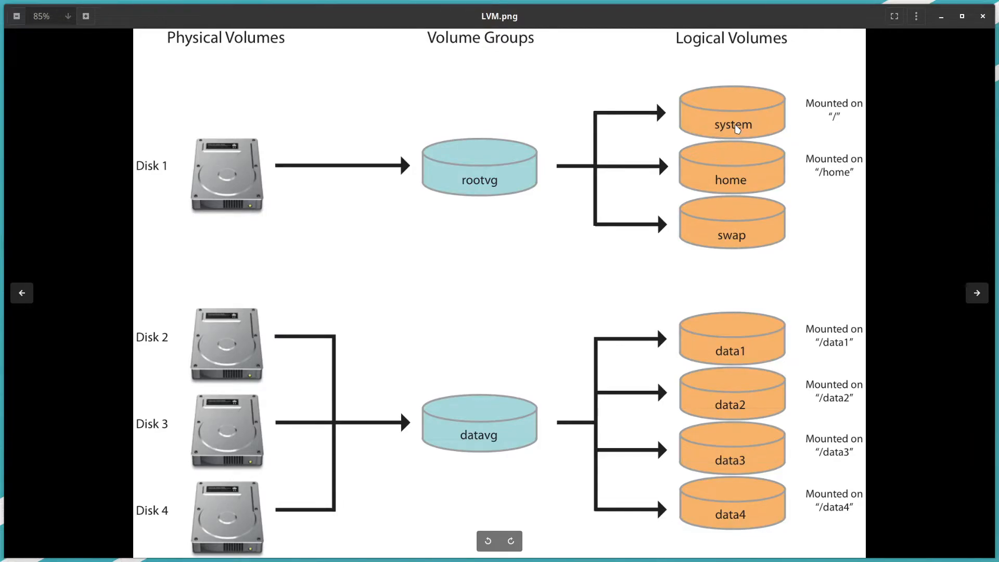
mouse_move(747, 155)
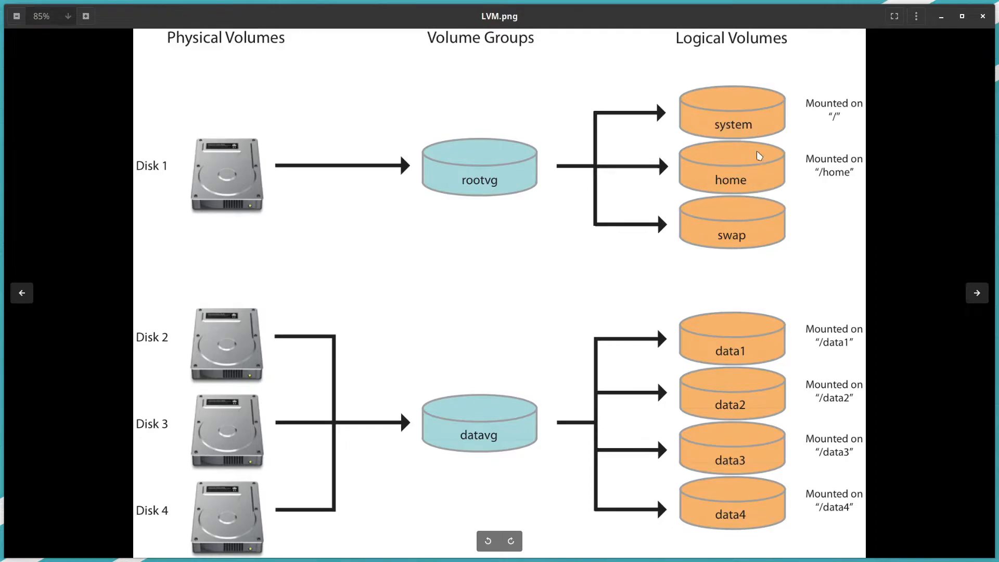
mouse_move(224, 202)
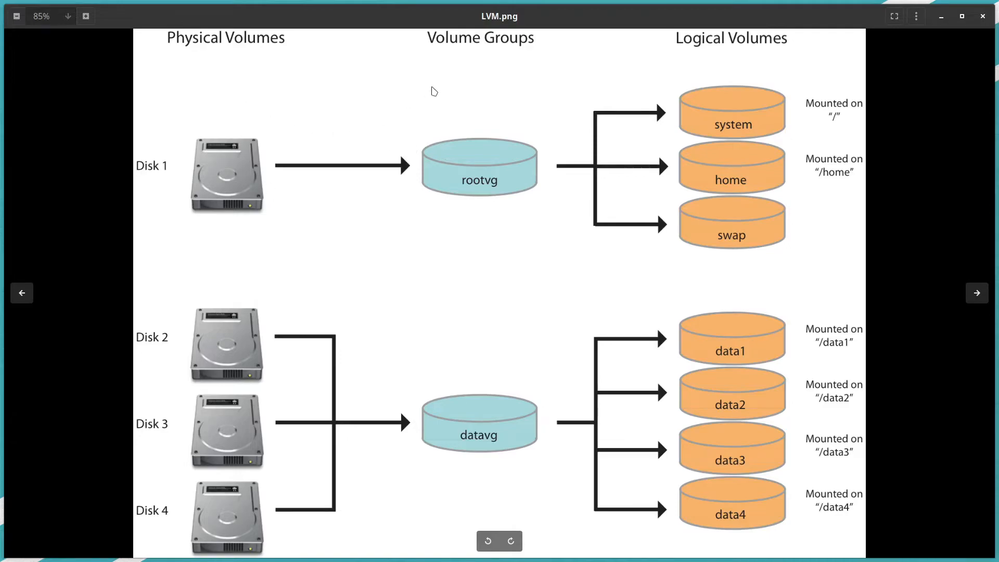
mouse_move(737, 99)
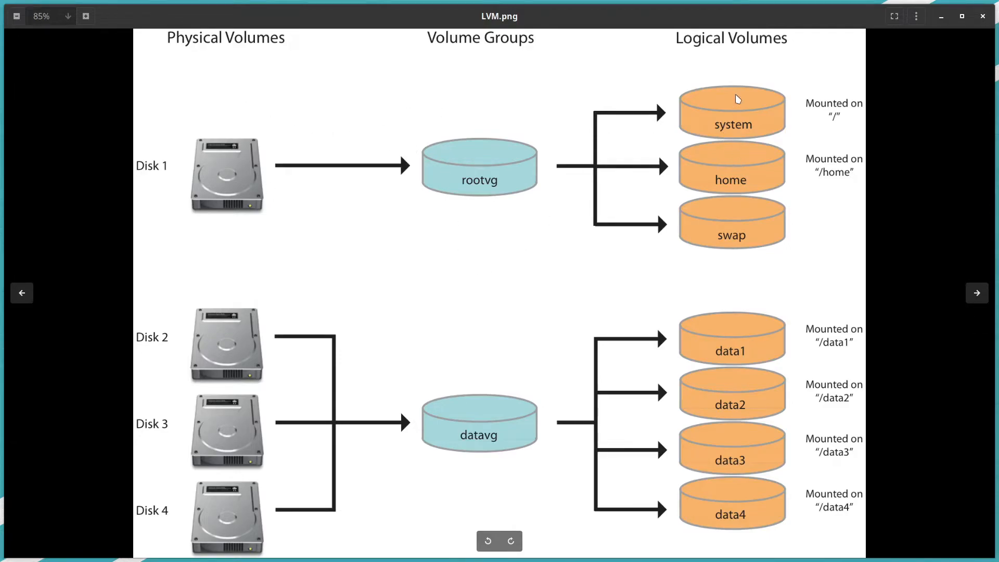
mouse_move(393, 160)
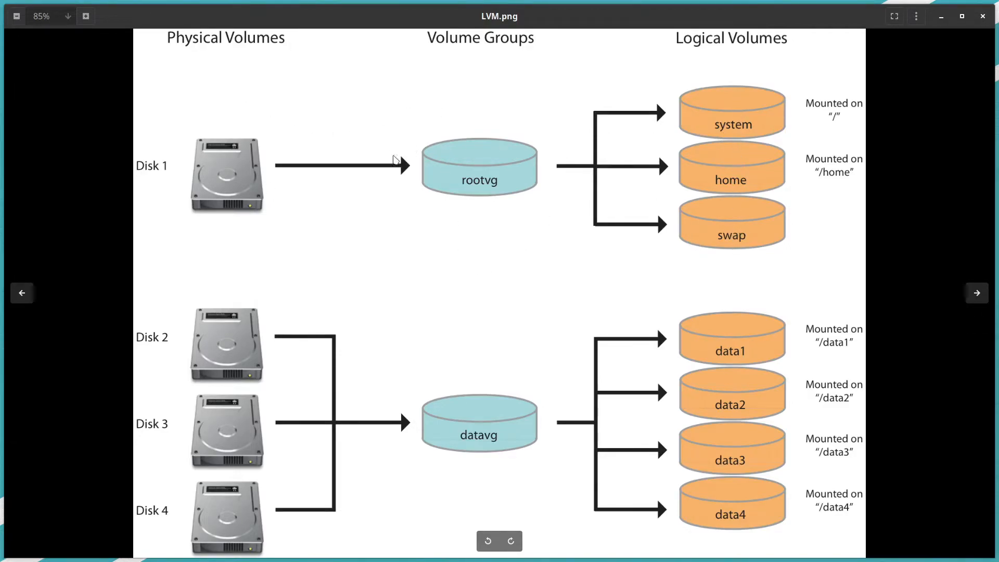
mouse_move(277, 330)
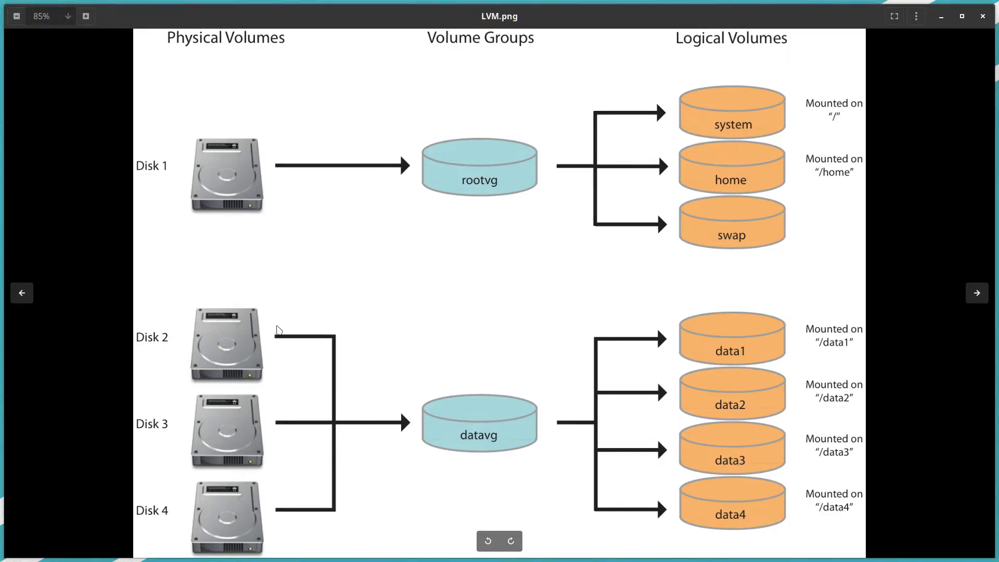
mouse_move(643, 445)
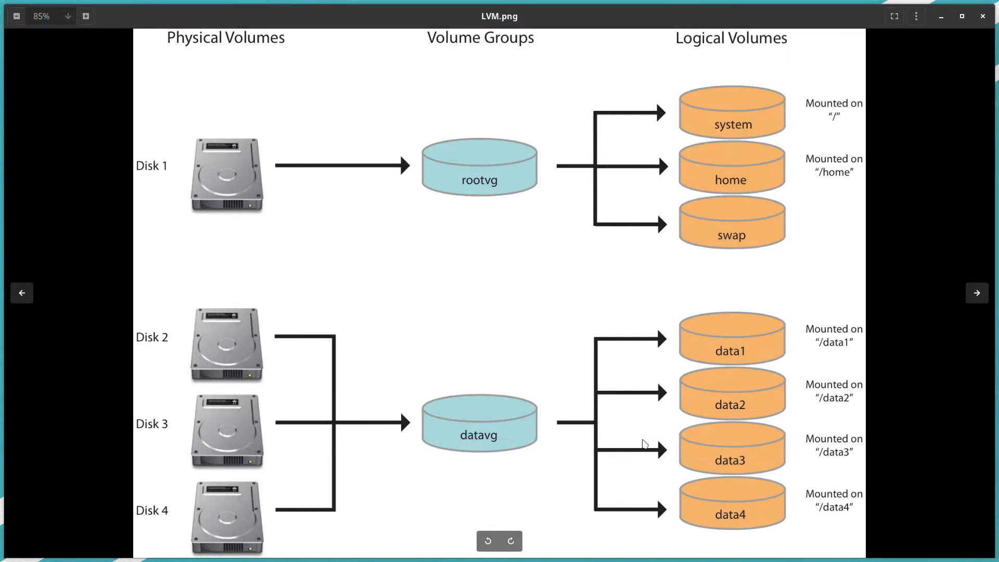
mouse_move(214, 384)
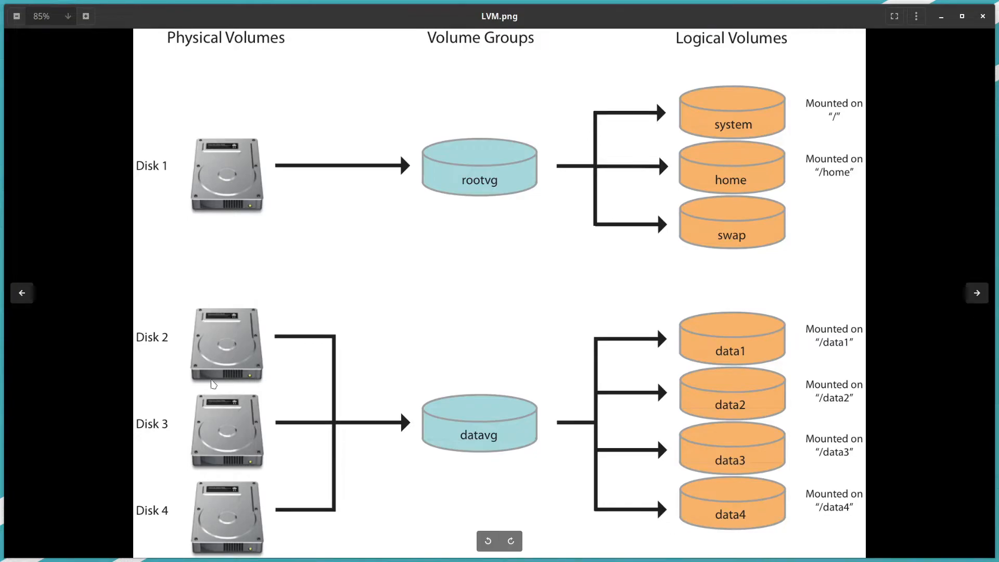
mouse_move(225, 55)
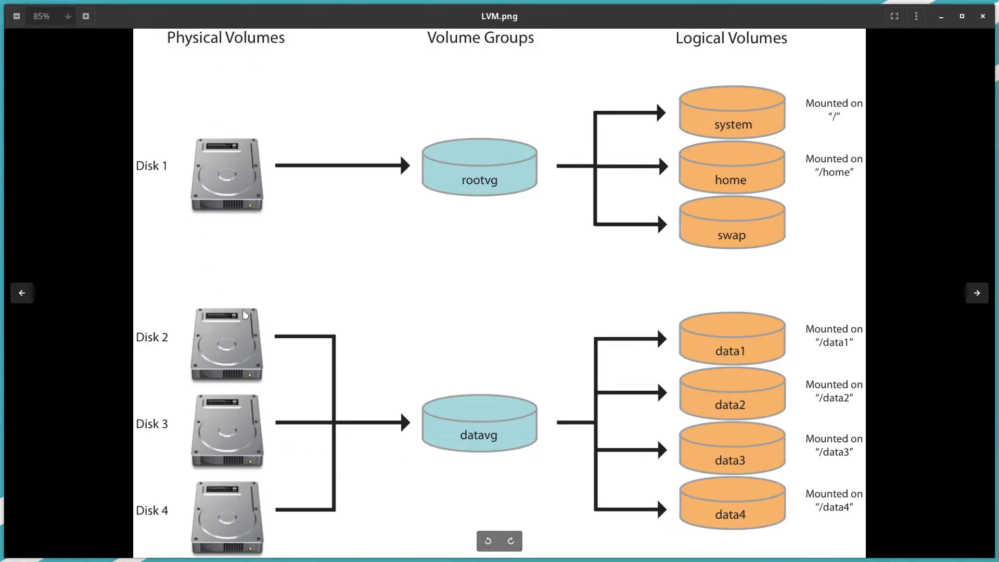
mouse_move(249, 53)
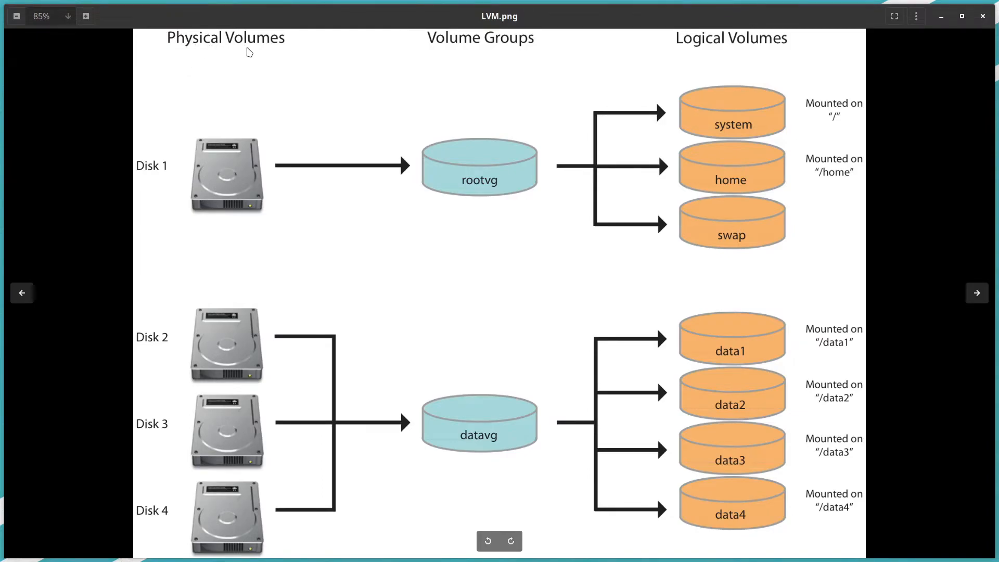
mouse_move(486, 451)
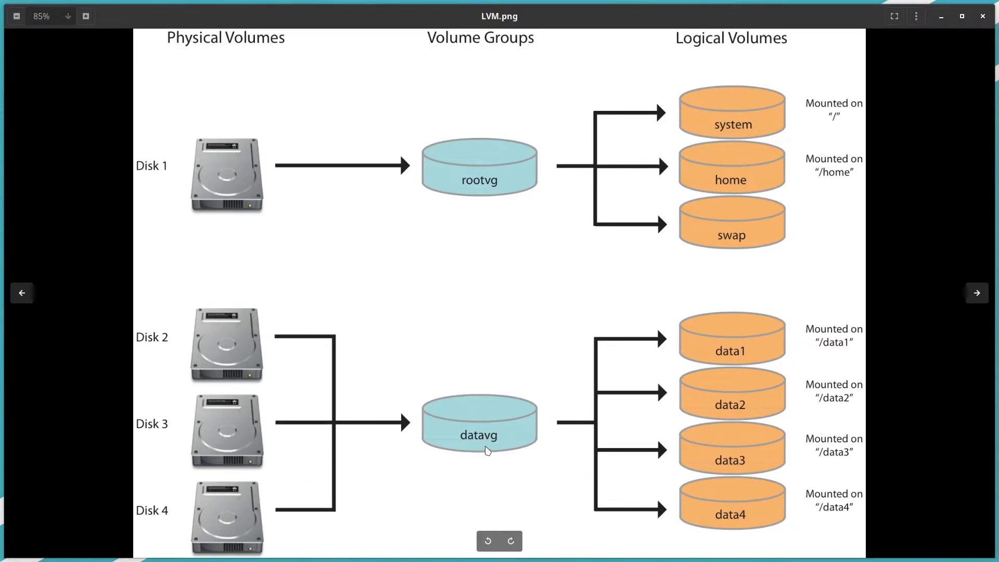
mouse_move(493, 451)
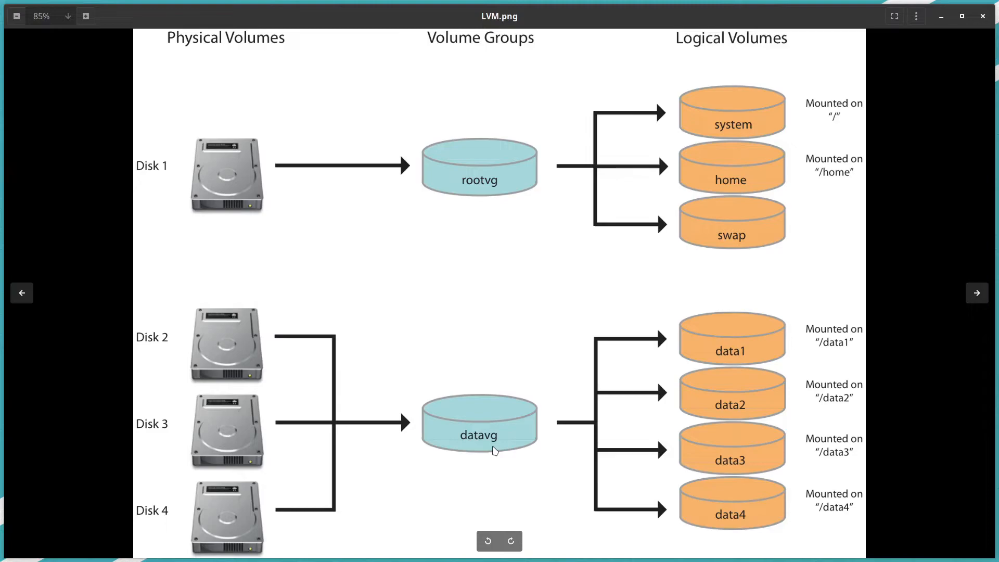
mouse_move(730, 368)
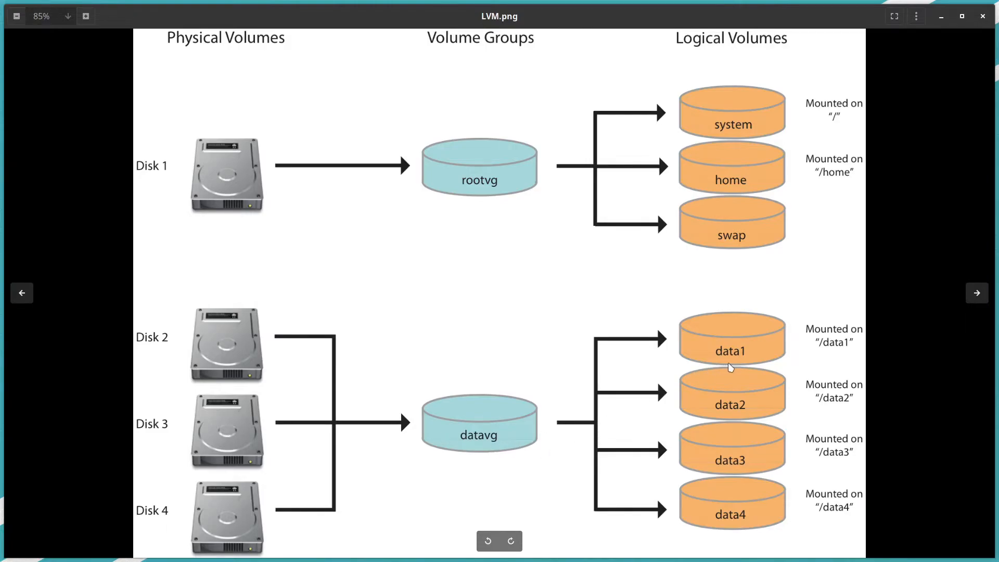
mouse_move(732, 399)
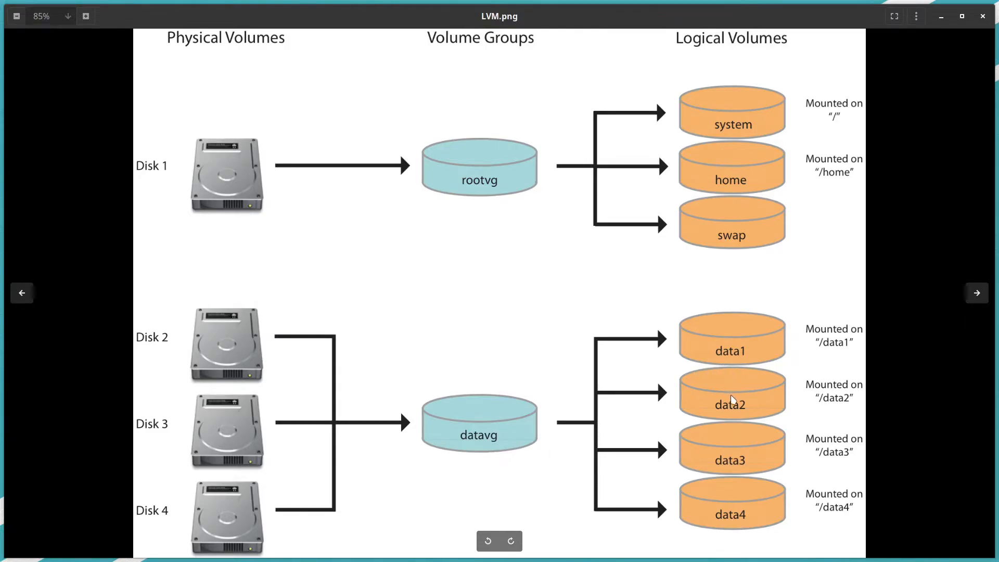
mouse_move(745, 513)
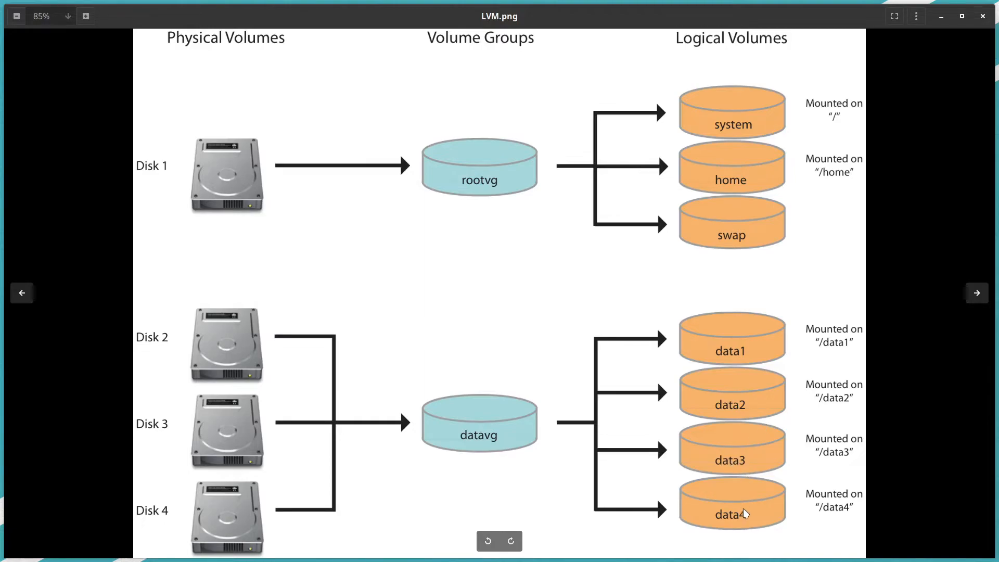
mouse_move(840, 381)
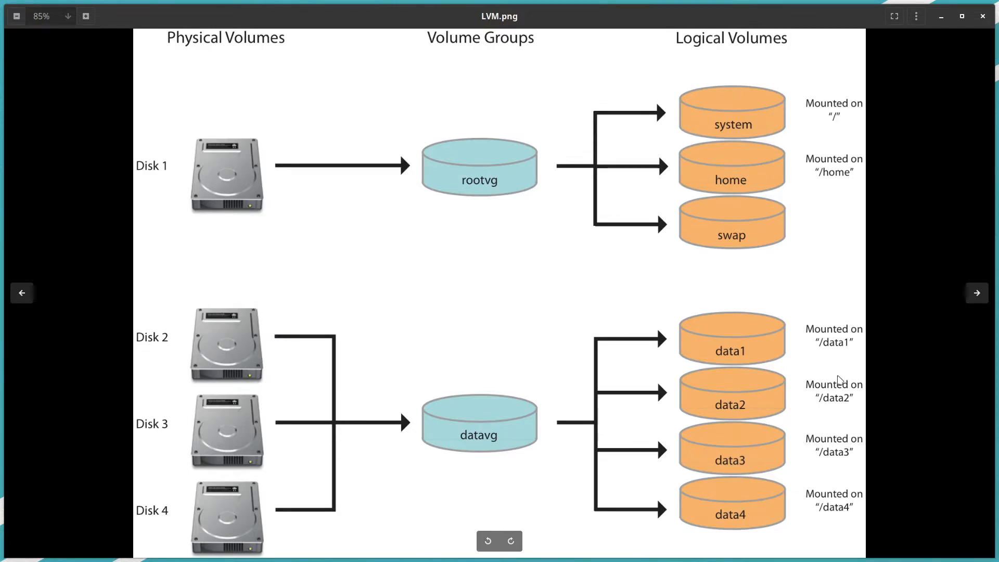
mouse_move(847, 510)
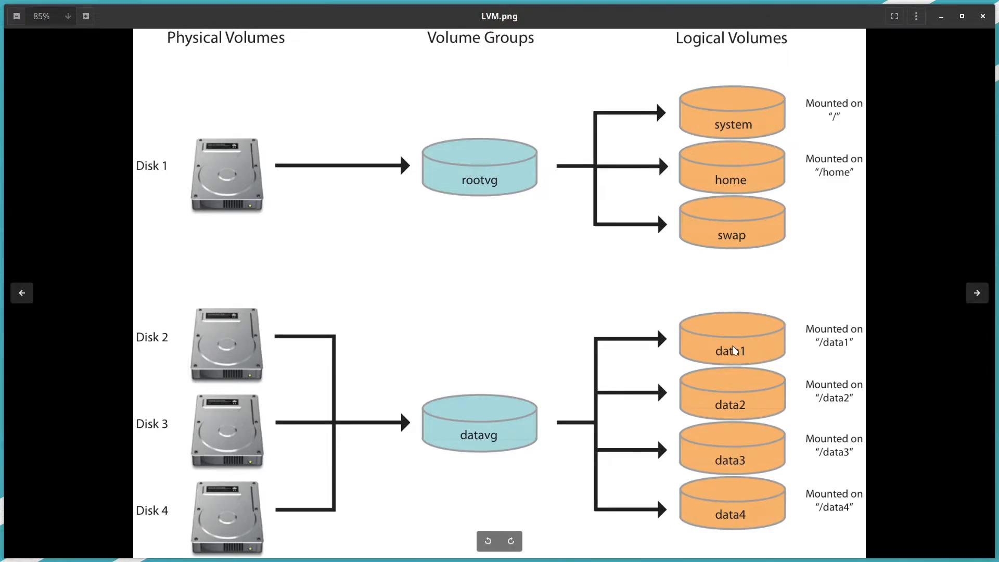
mouse_move(743, 357)
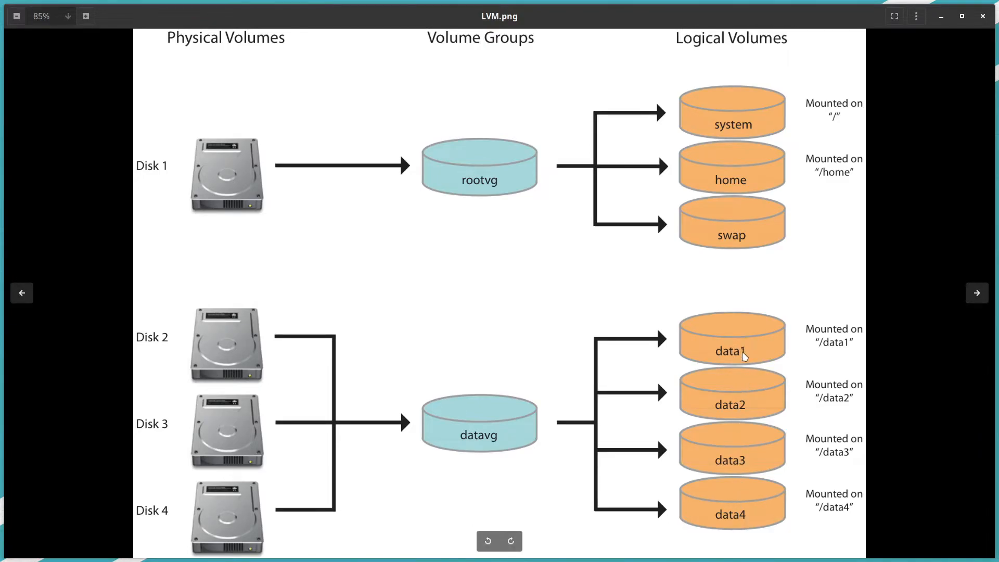
mouse_move(762, 490)
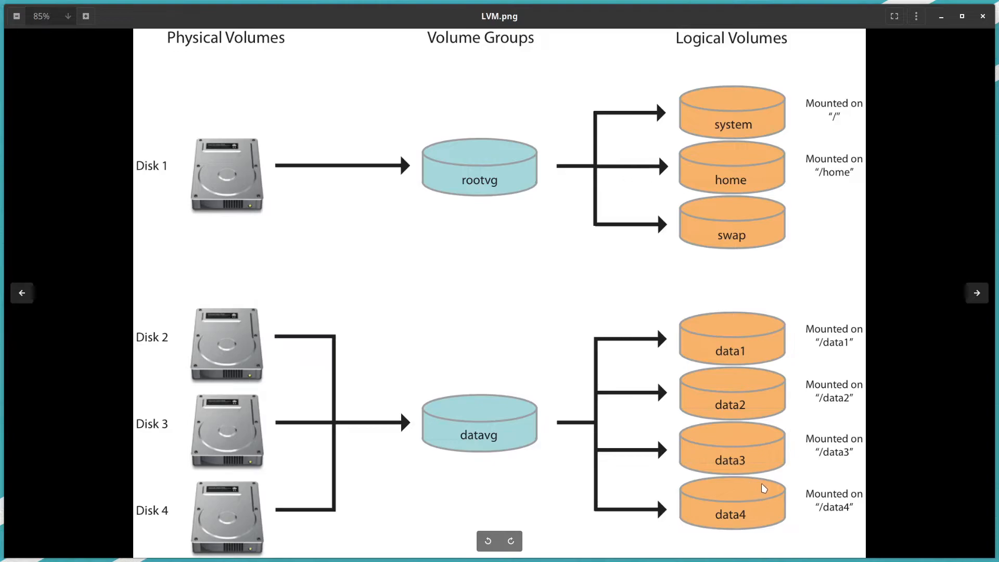
mouse_move(843, 396)
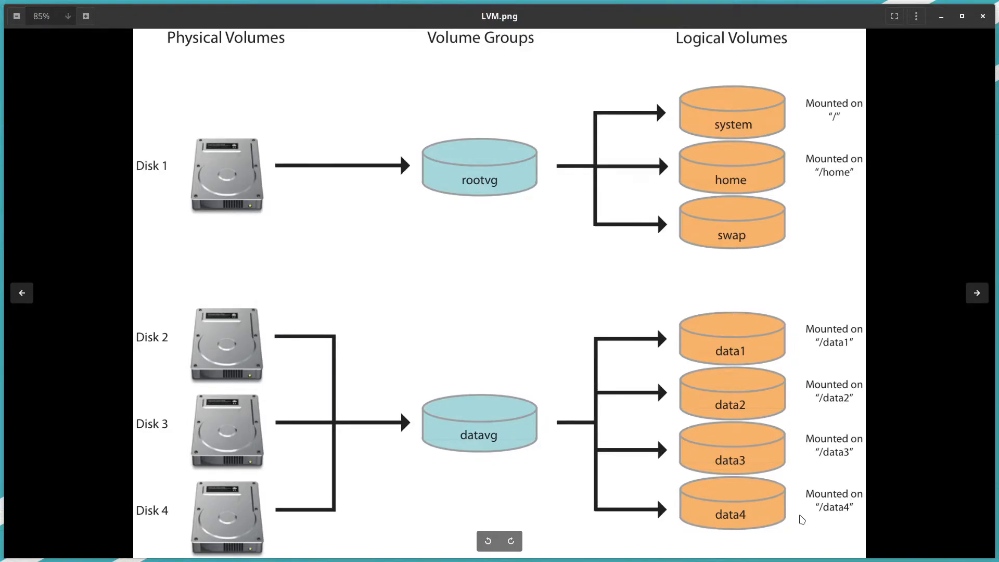
mouse_move(743, 520)
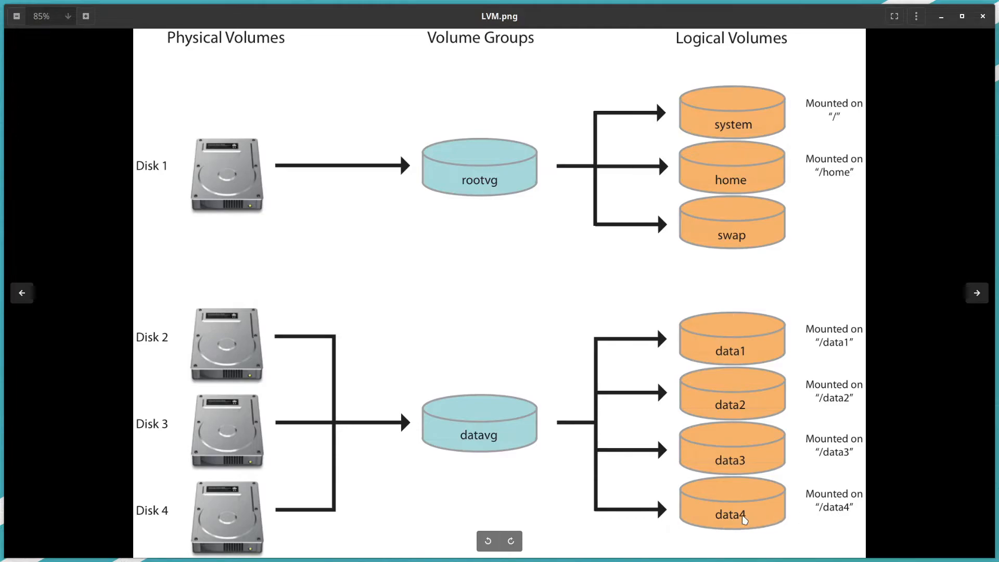
mouse_move(725, 478)
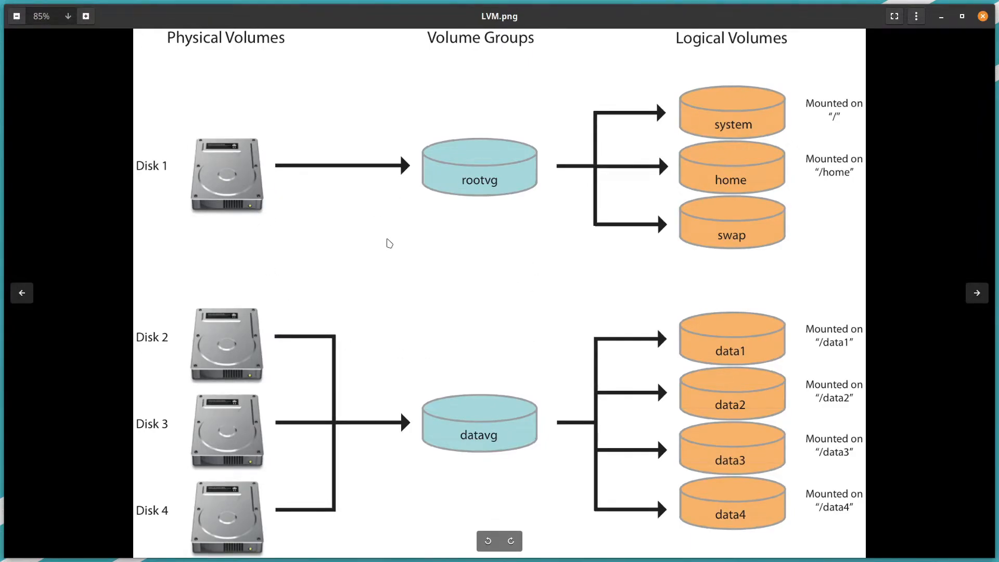
mouse_move(400, 250)
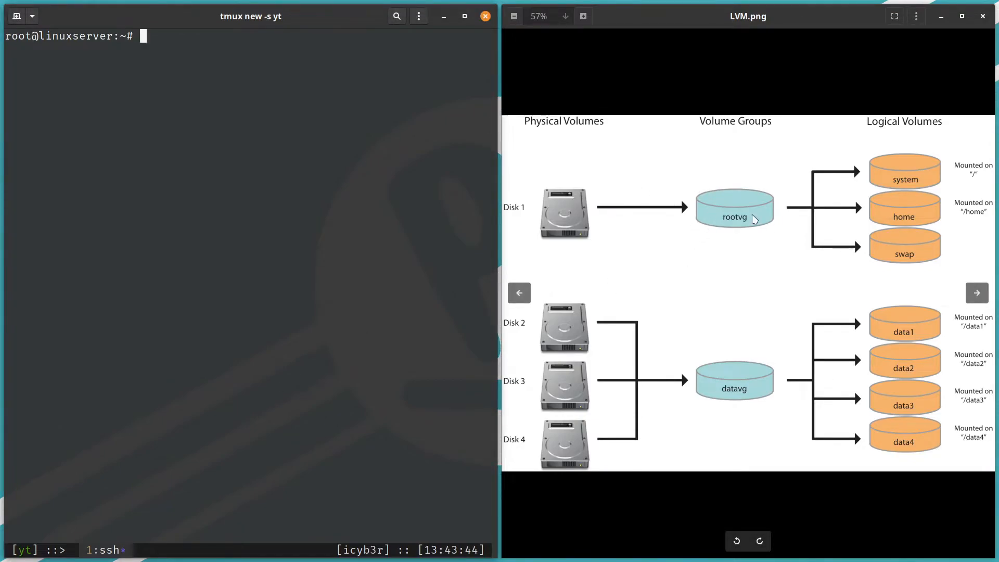
mouse_move(703, 259)
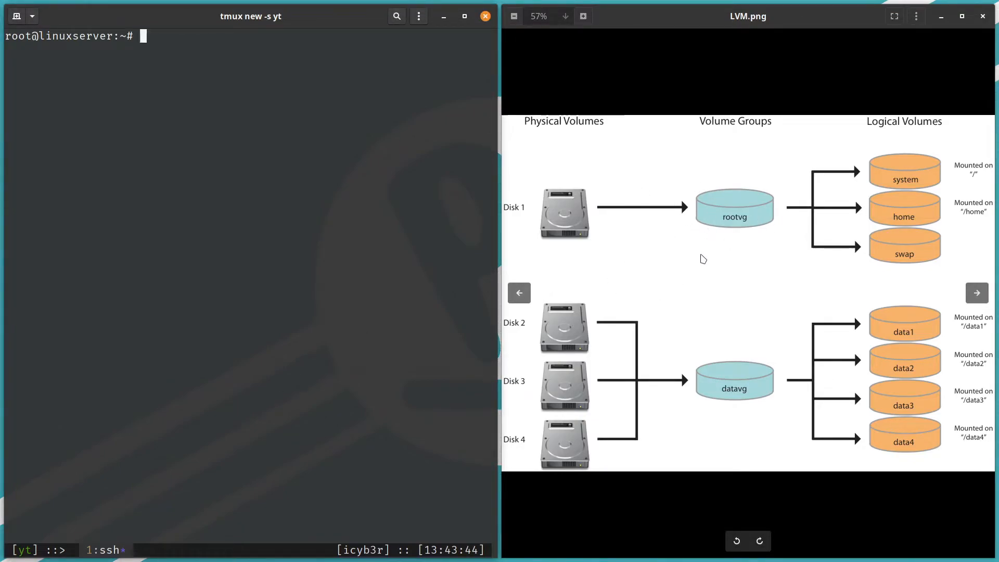
mouse_move(319, 159)
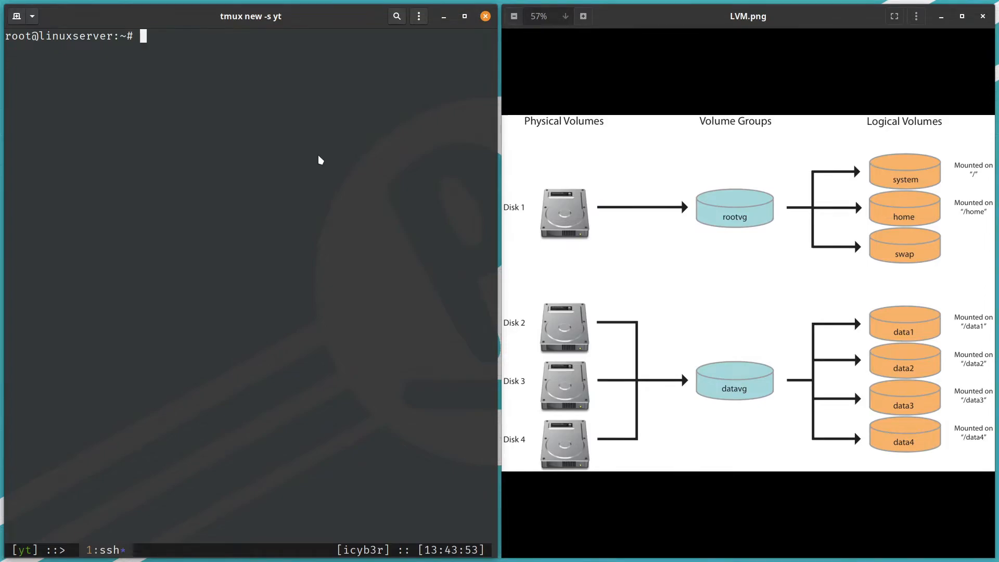
mouse_move(329, 166)
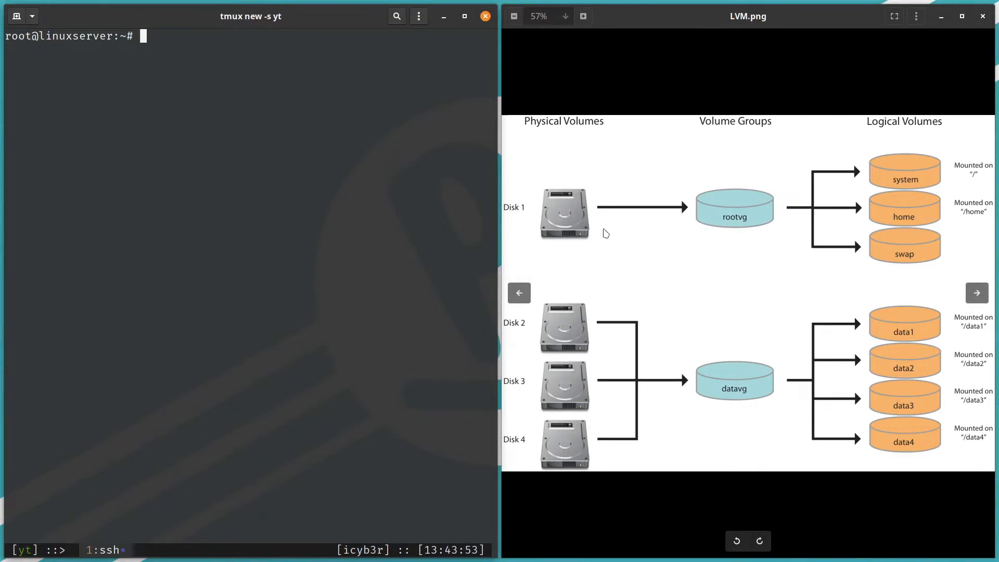
mouse_move(331, 159)
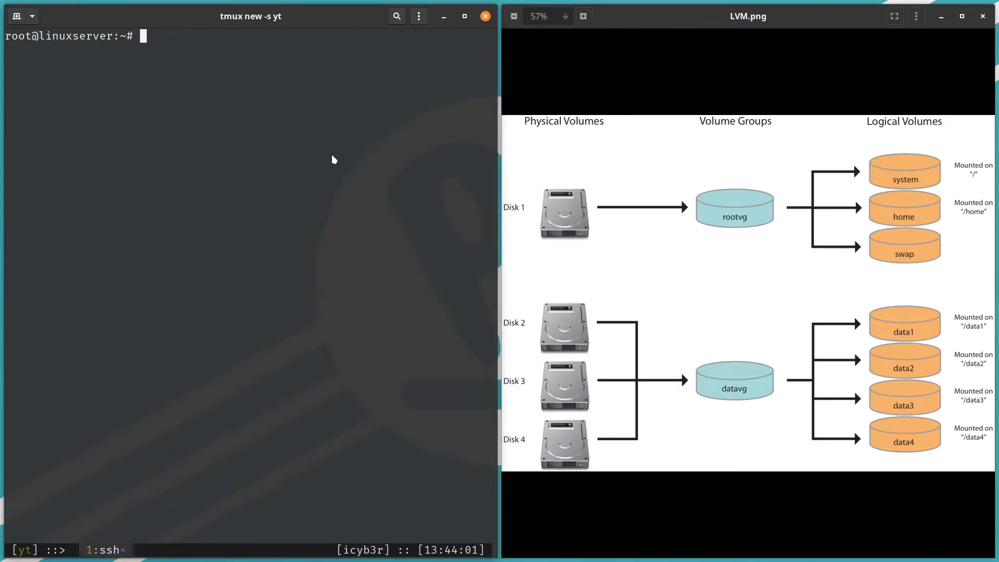
- Begin the lsblk command at the root shell prompt beside the LVM diagram
type("lsblk")
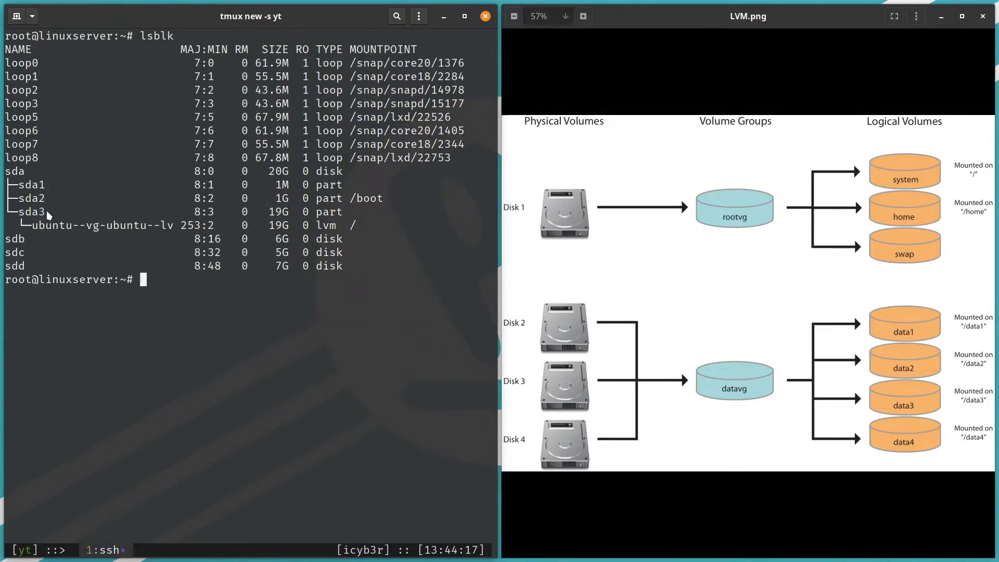
mouse_move(48, 225)
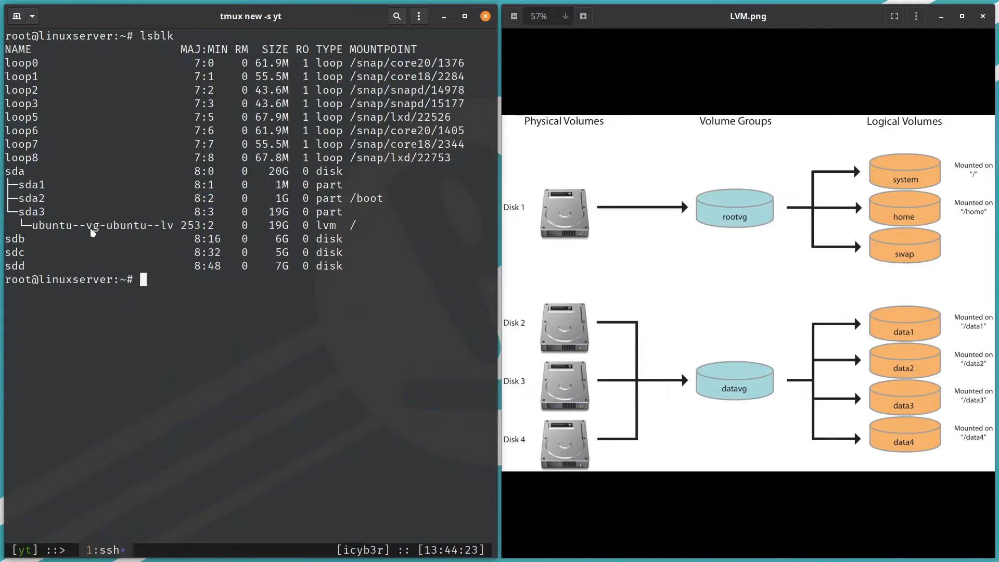
mouse_move(167, 227)
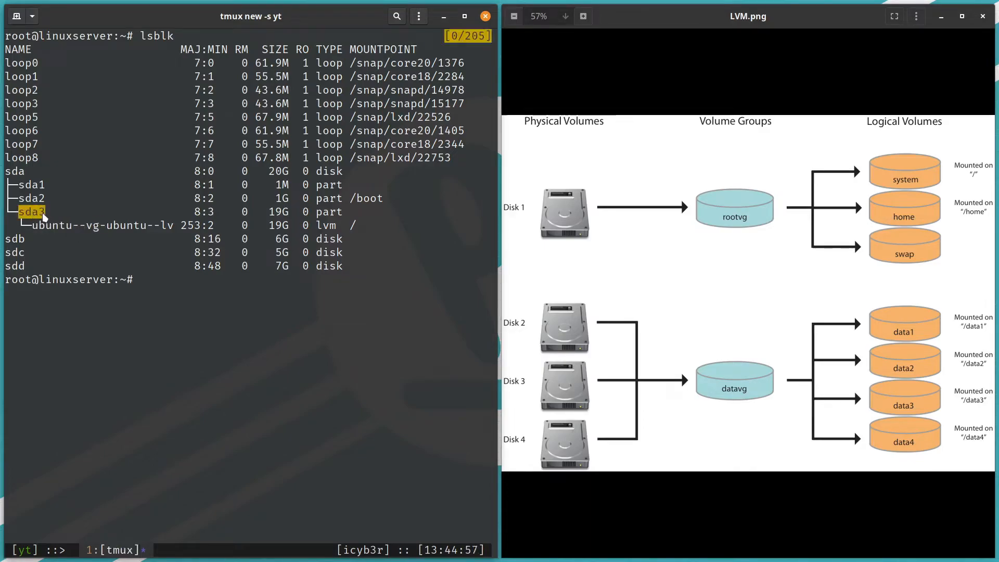
- Highlight the sda3 partition in the lsblk listing, then run pvs to report physical volumes
double_click(127, 225)
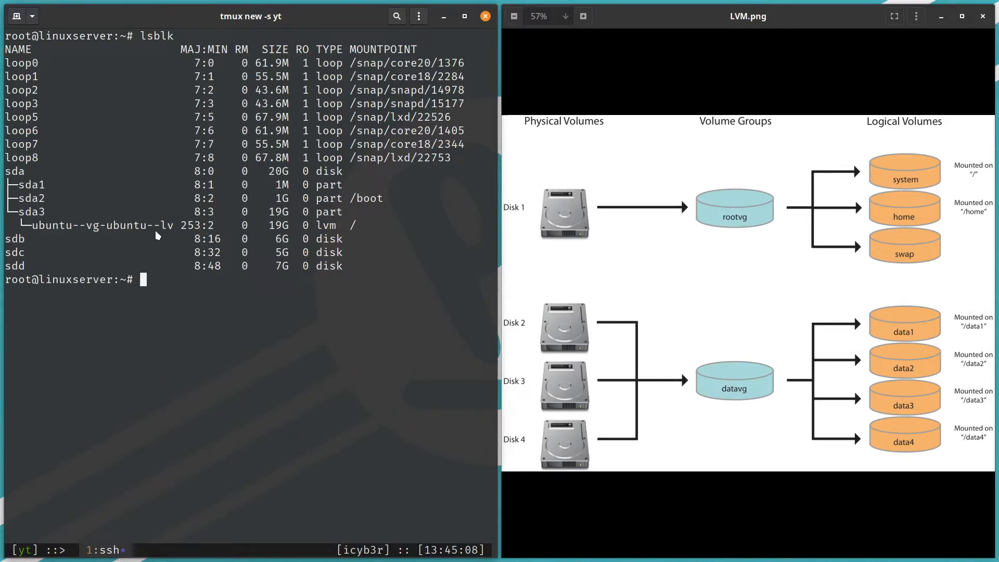
type("pvs")
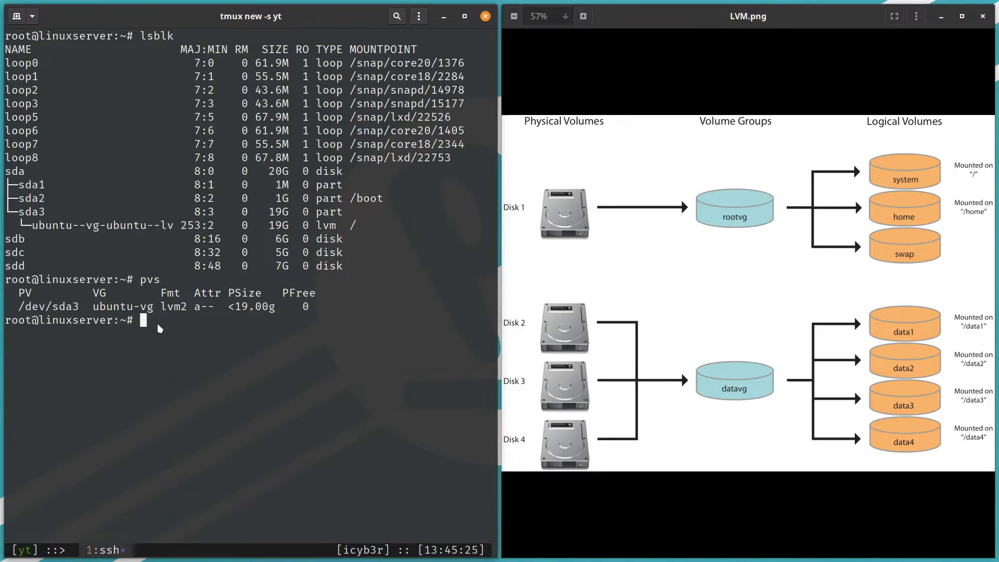
- Run vgs to show volume group ubuntu-vg with one PV, one LV, ~19 GB and no free space
type("vgs")
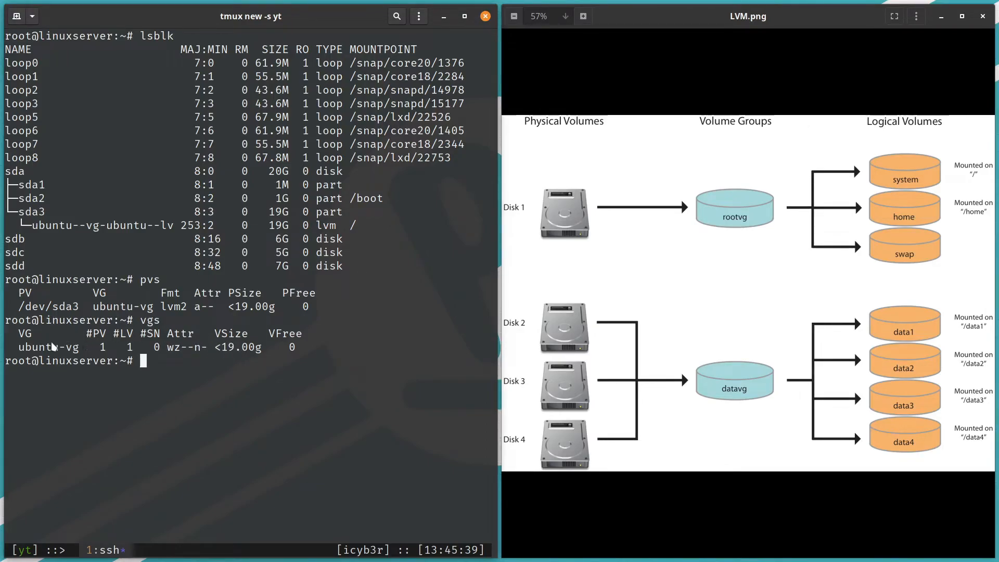
mouse_move(221, 344)
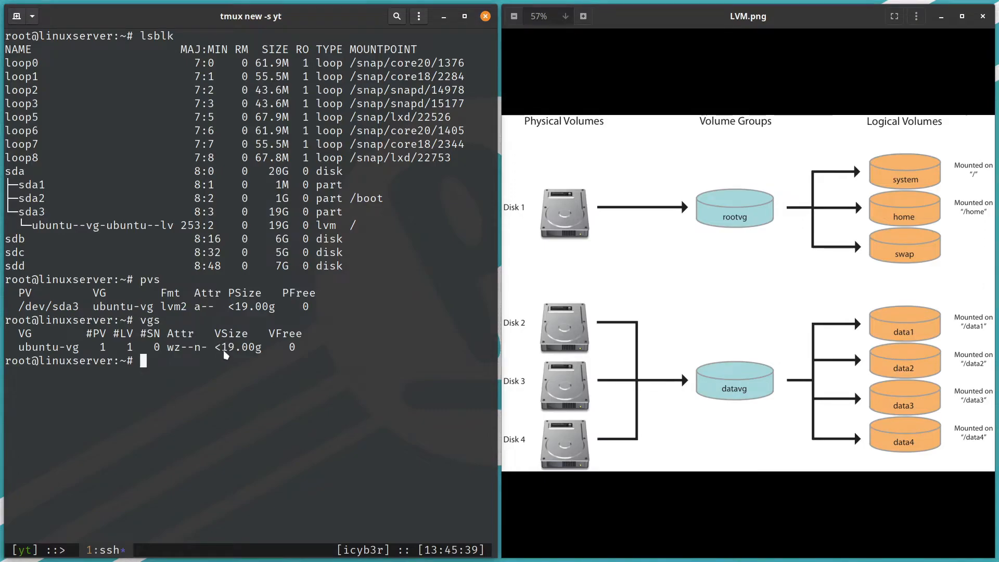
mouse_move(256, 357)
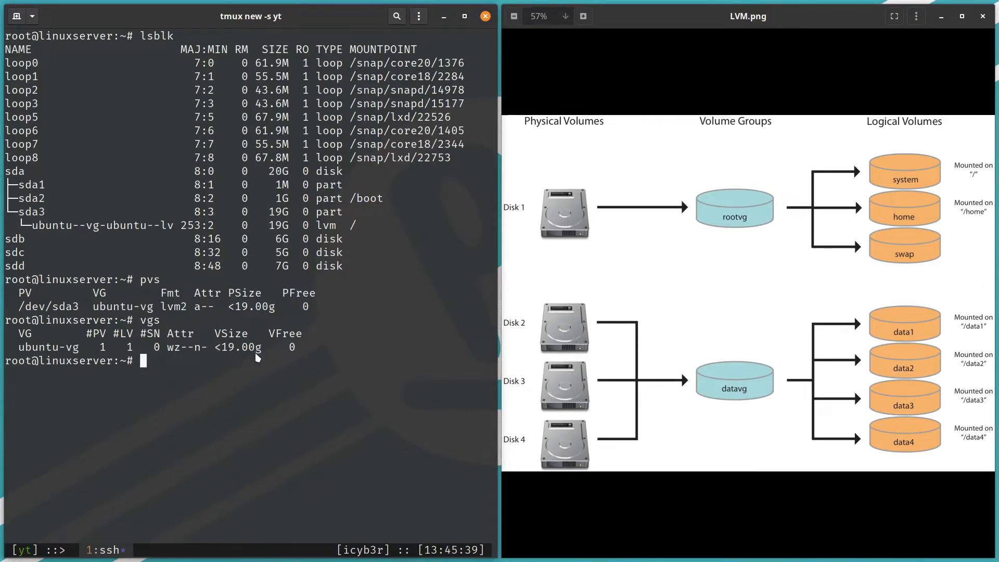
mouse_move(150, 373)
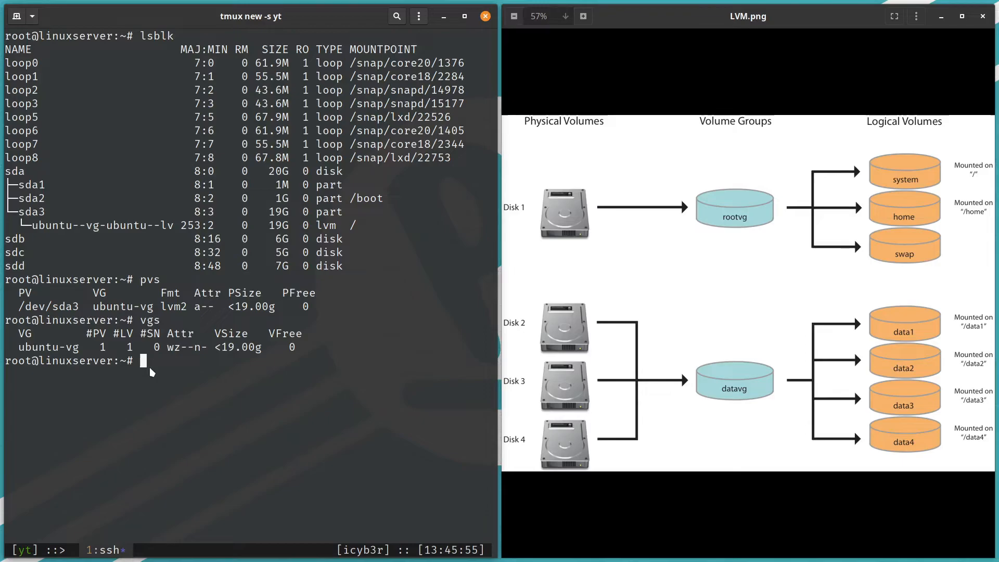
- Run lvs to list logical volume ubuntu-lv in ubuntu-vg at just under 19 GB
type("lvs")
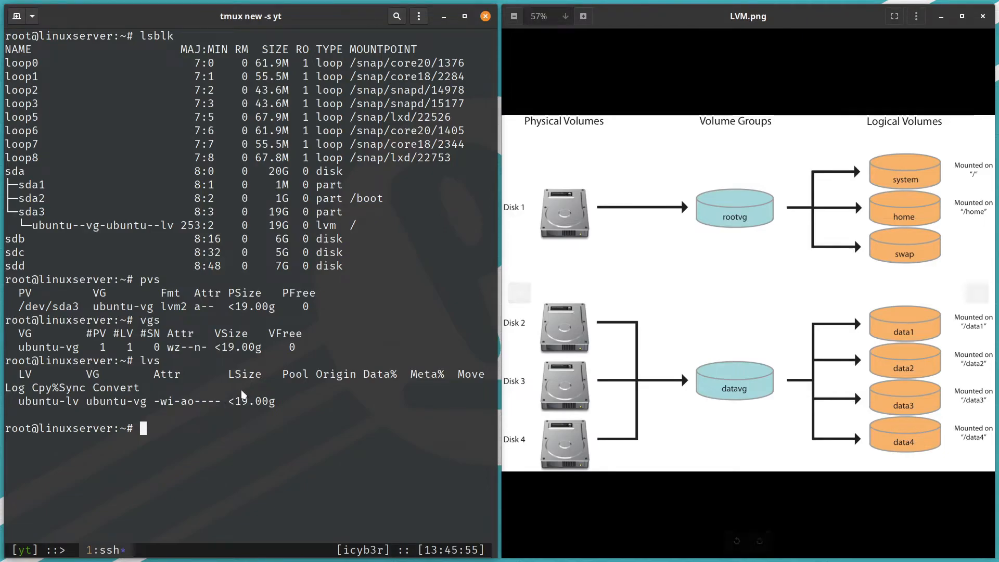
mouse_move(242, 411)
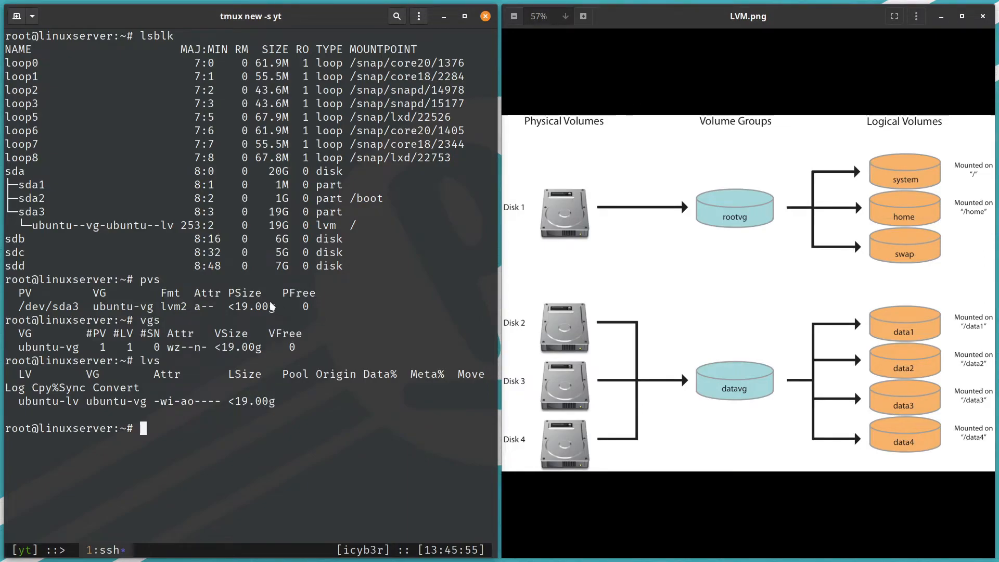
mouse_move(80, 303)
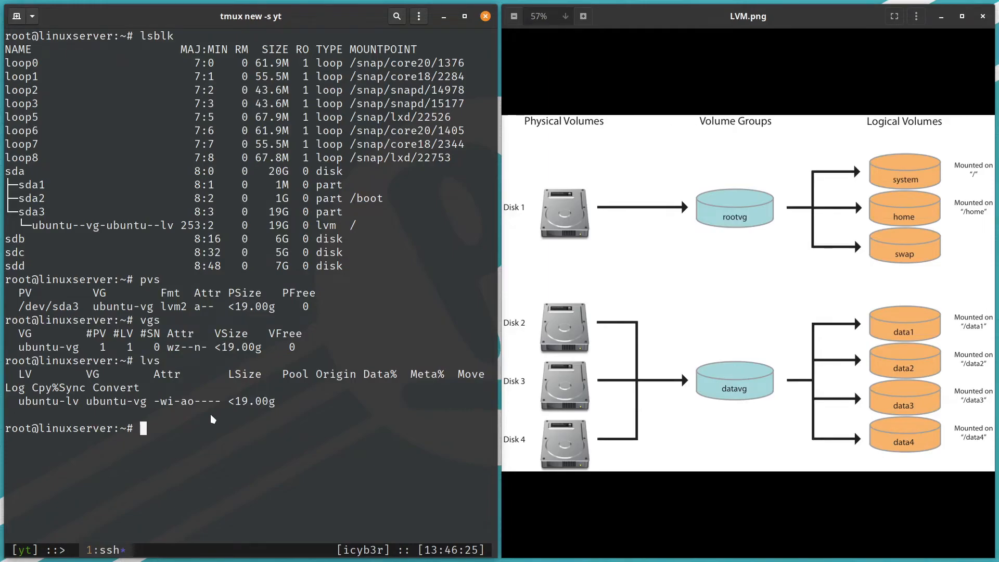
mouse_move(203, 422)
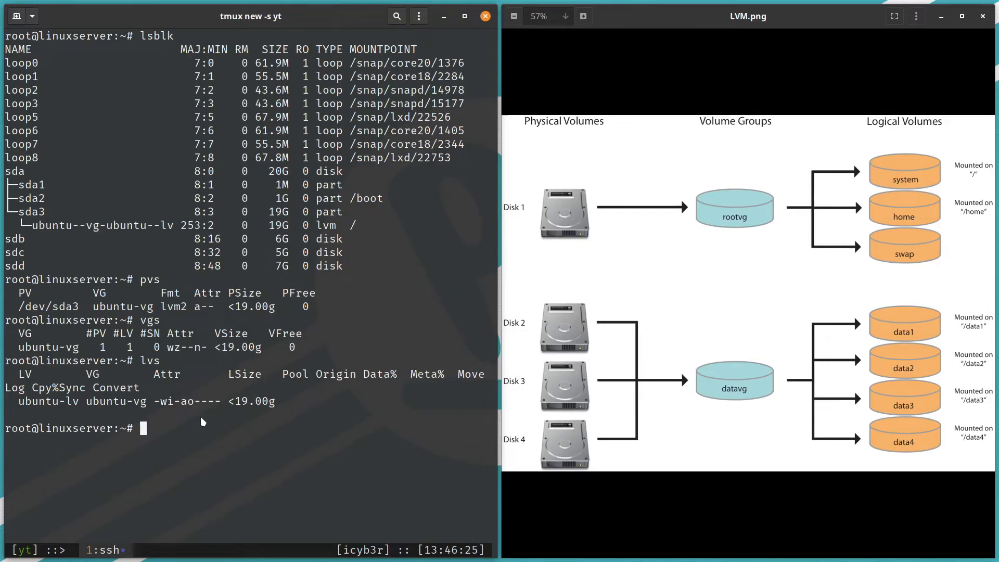
mouse_move(198, 406)
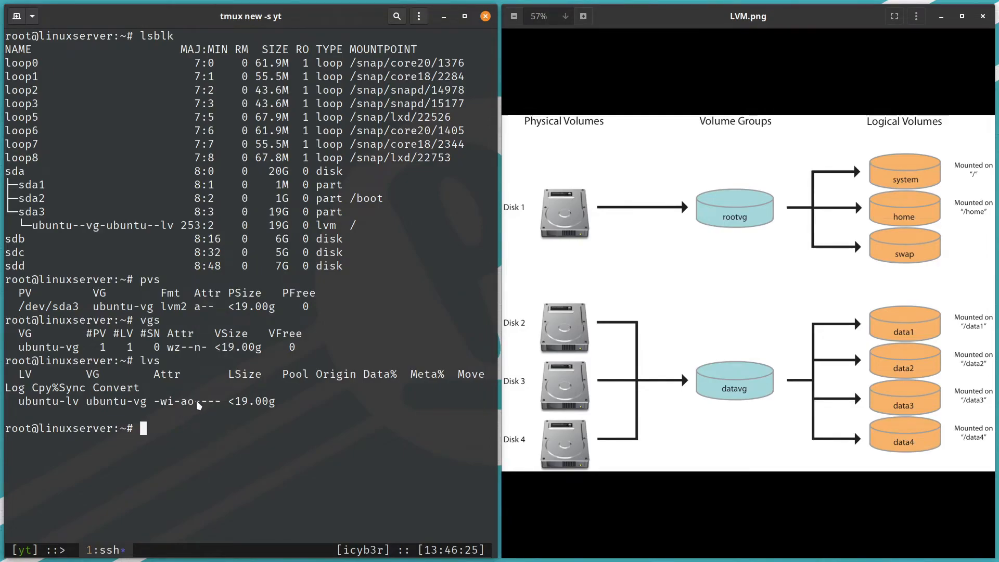